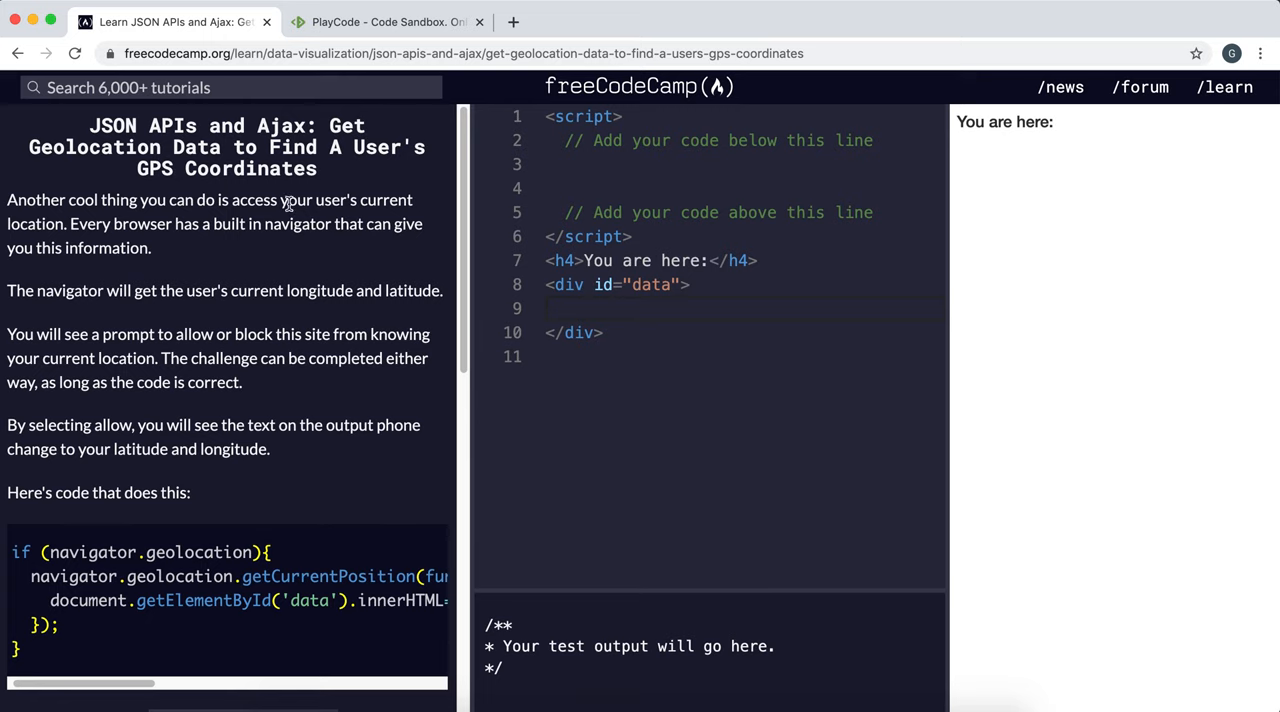
pyautogui.moveTo(304, 280)
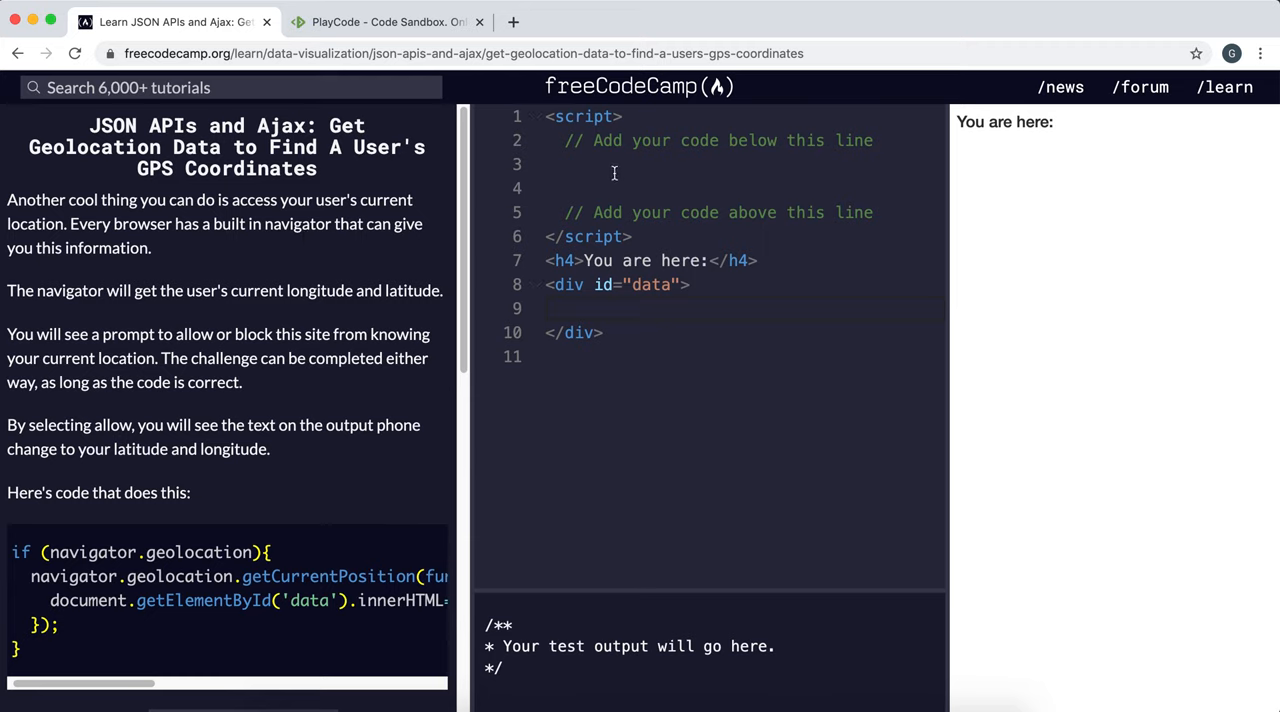
pyautogui.moveTo(438, 212)
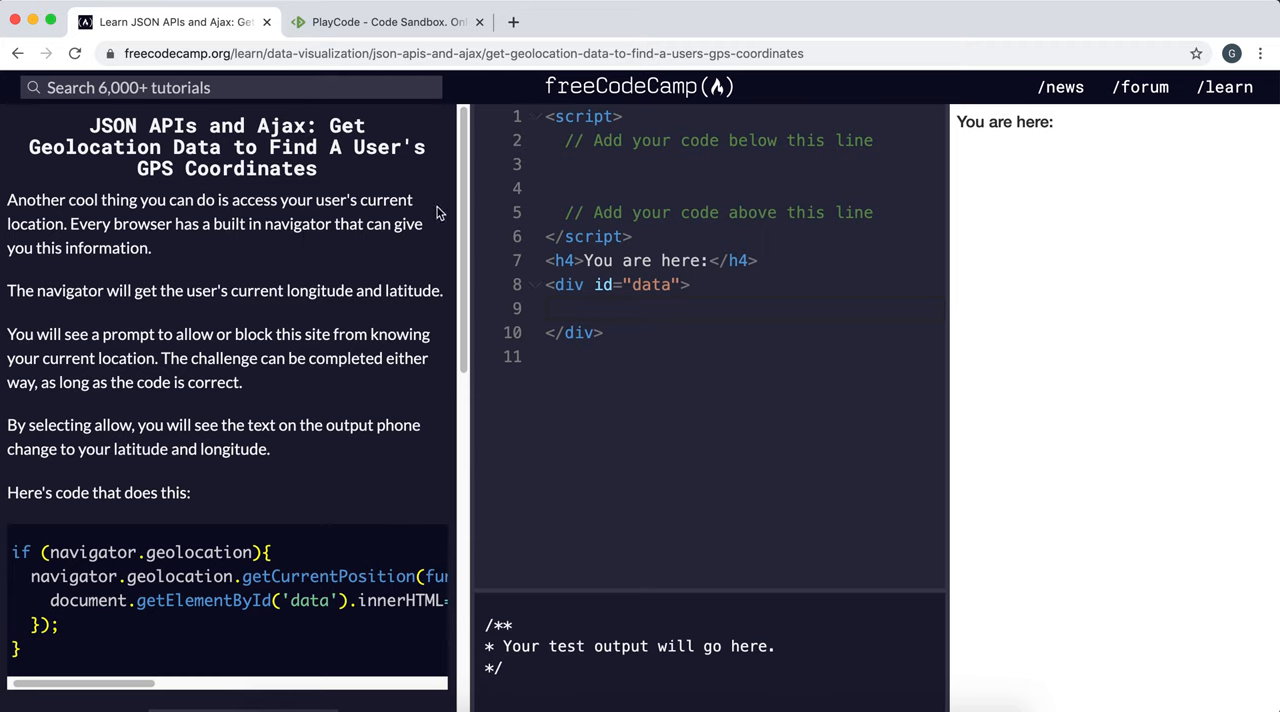
pyautogui.moveTo(236, 276)
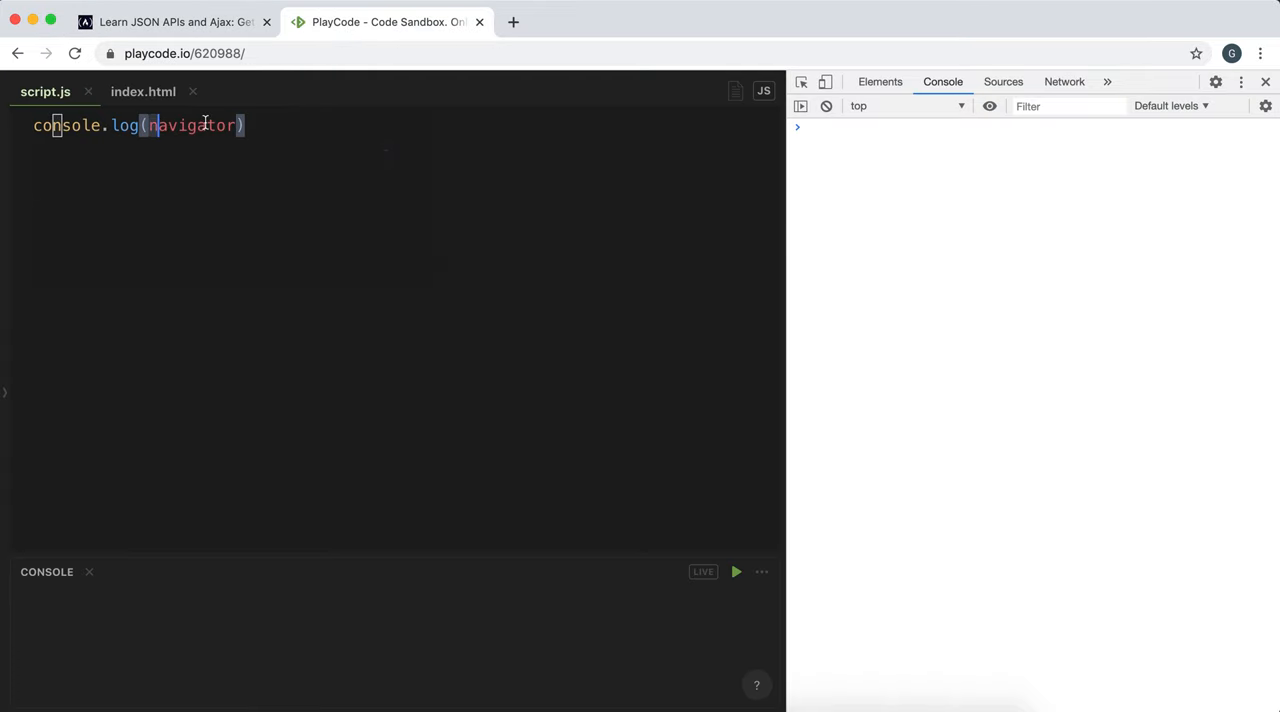
# Complete the console.log(navigator) statement in script.js.
pyautogui.doubleClick(188, 126)
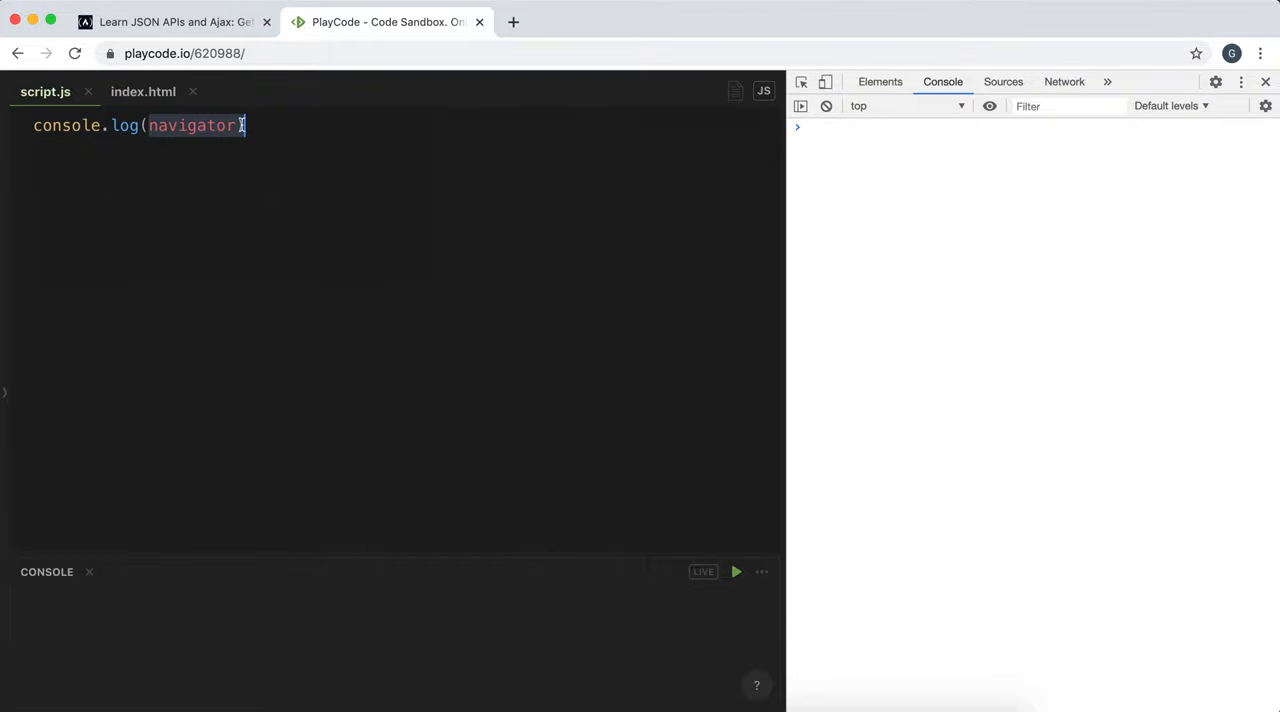
pyautogui.write(')')
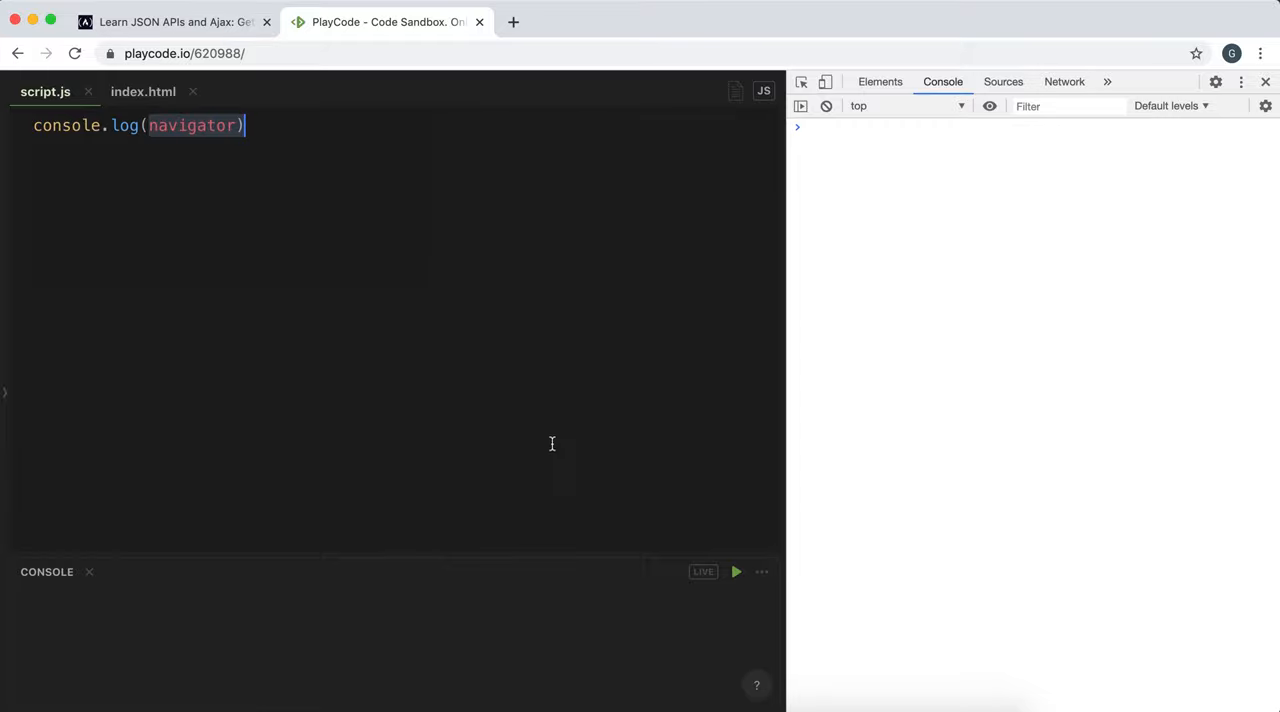
pyautogui.moveTo(738, 572)
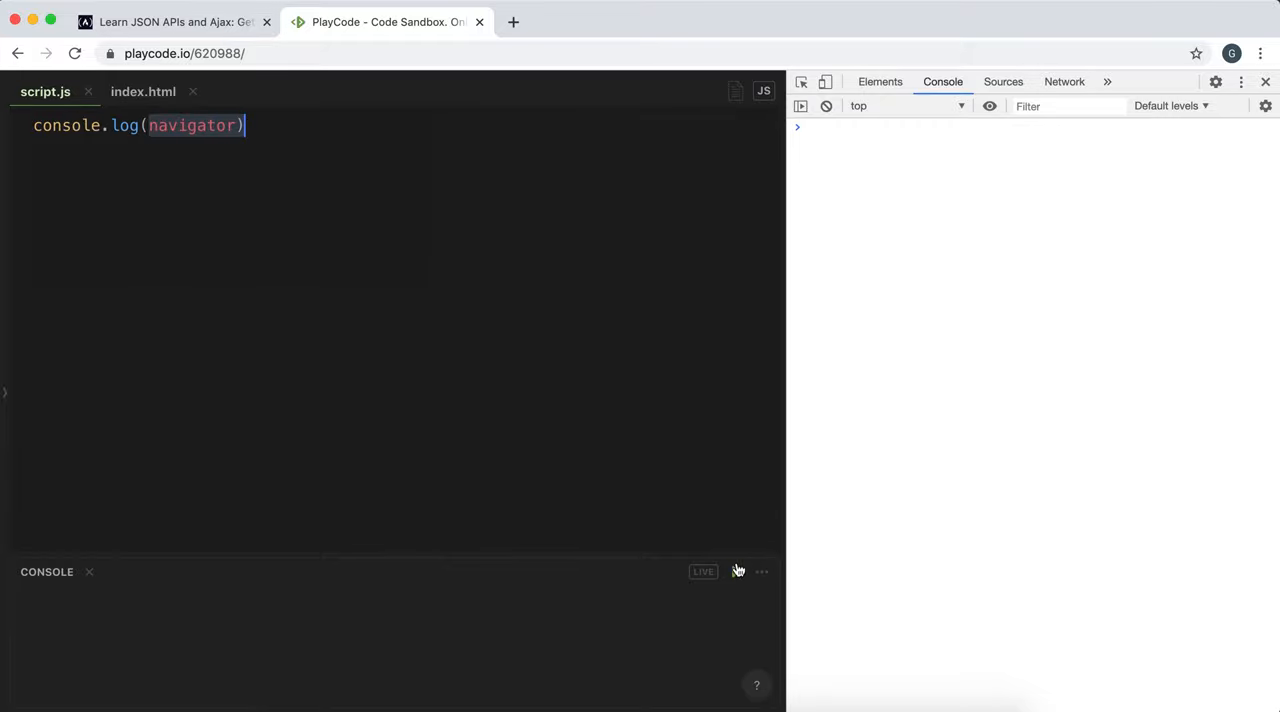
# Run the script and expand the logged Navigator object to see its properties including geolocation.
pyautogui.click(736, 572)
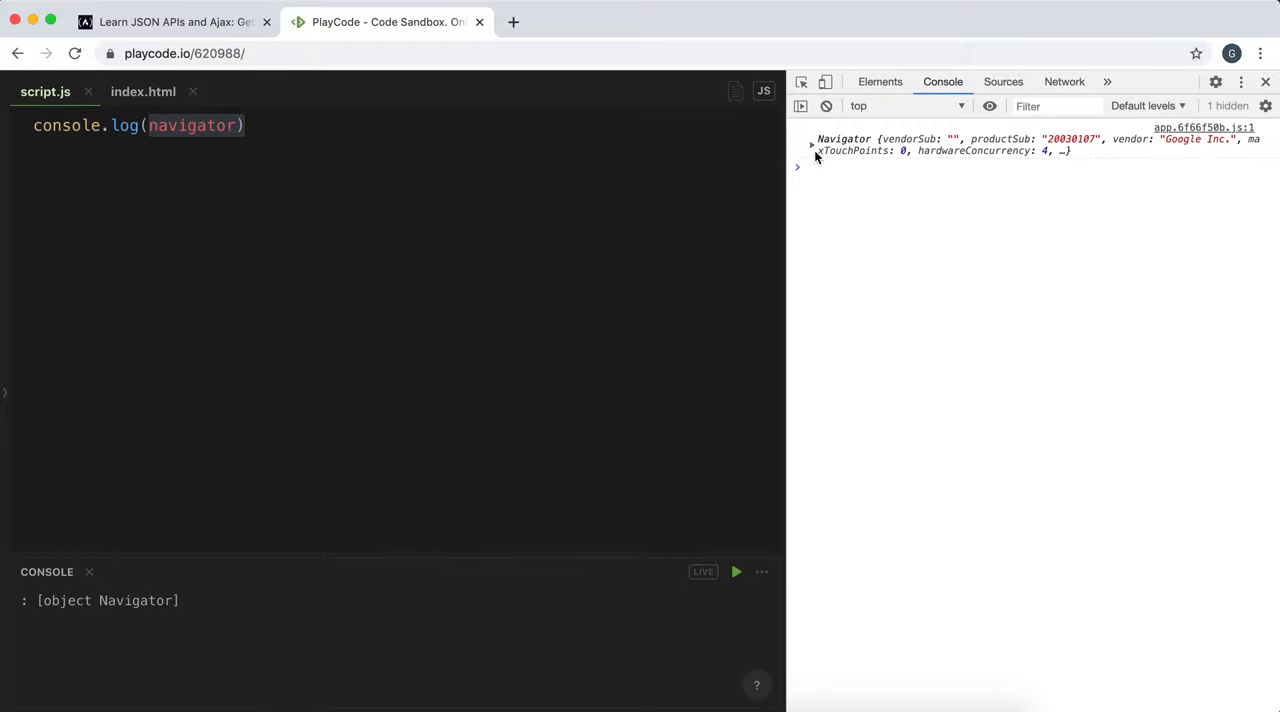
pyautogui.click(812, 144)
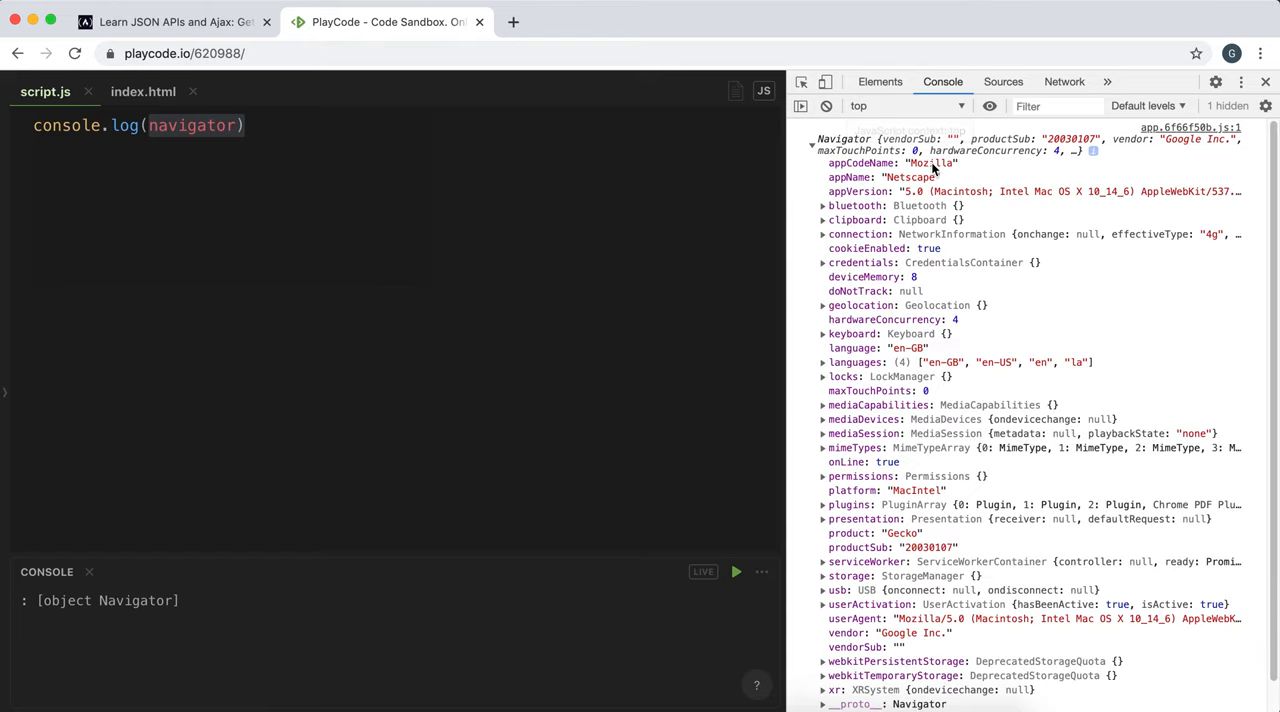
pyautogui.scroll(-3)
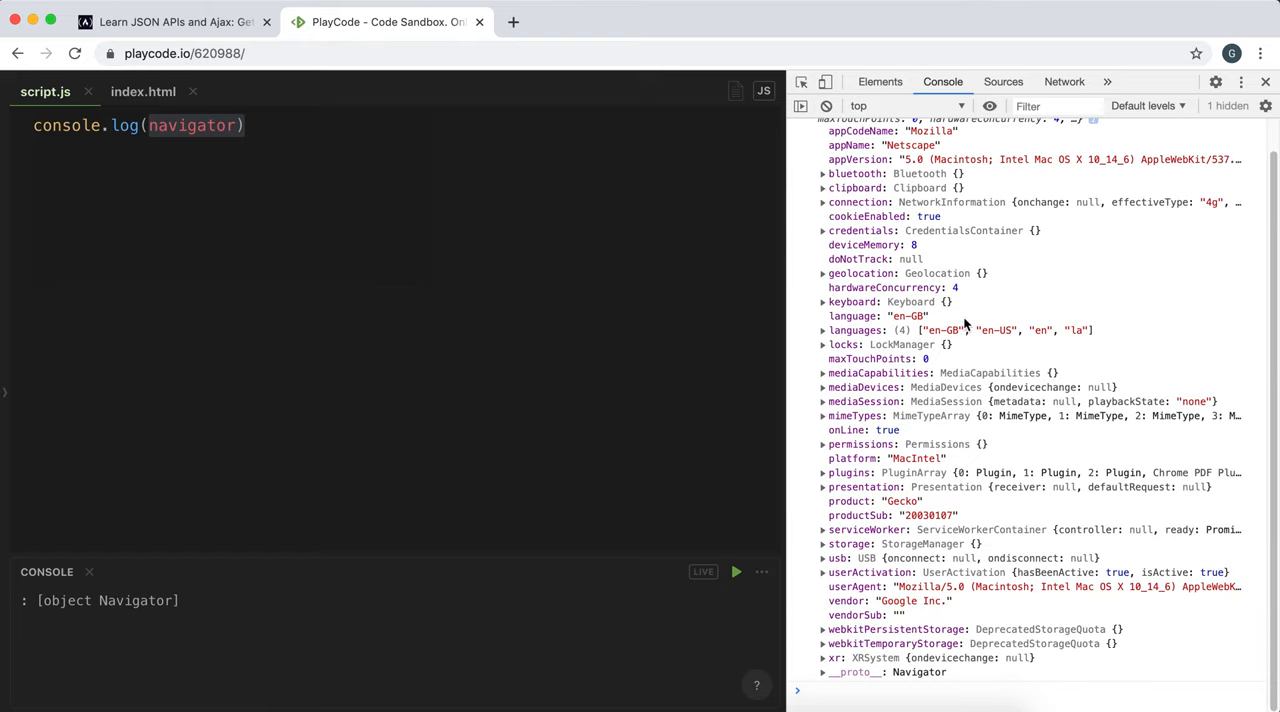
pyautogui.moveTo(978, 524)
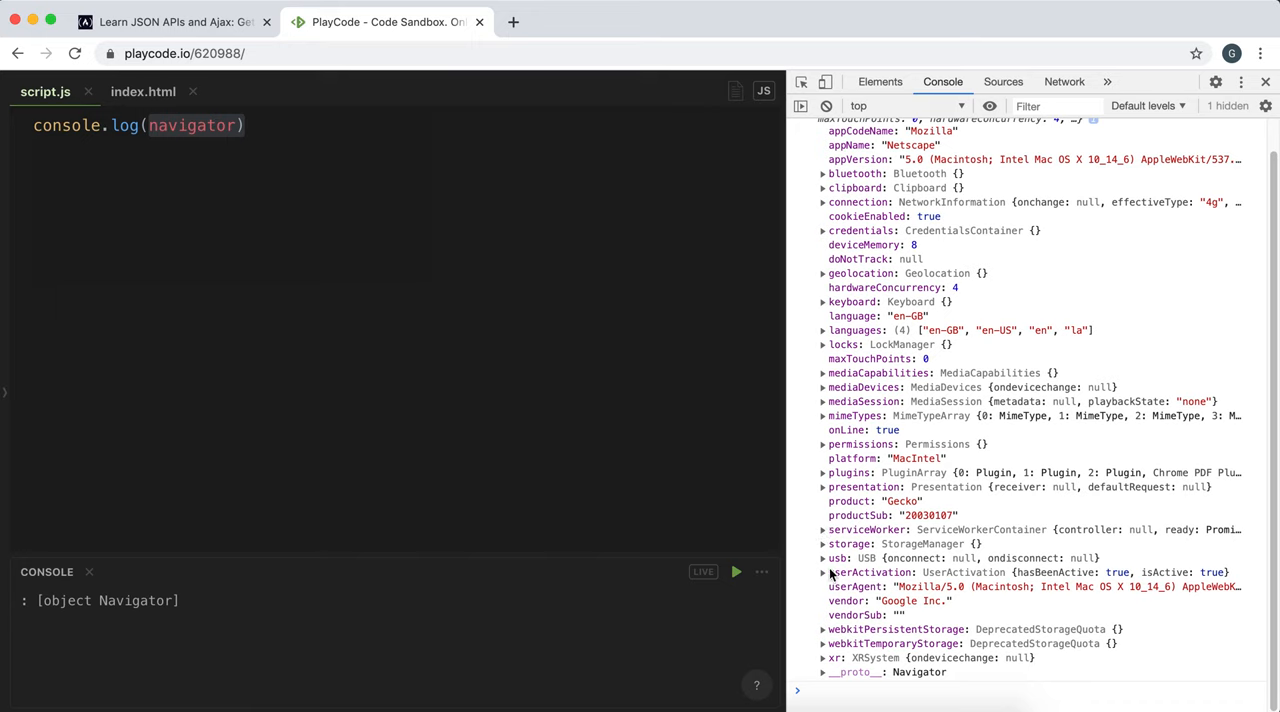
pyautogui.moveTo(1064, 586)
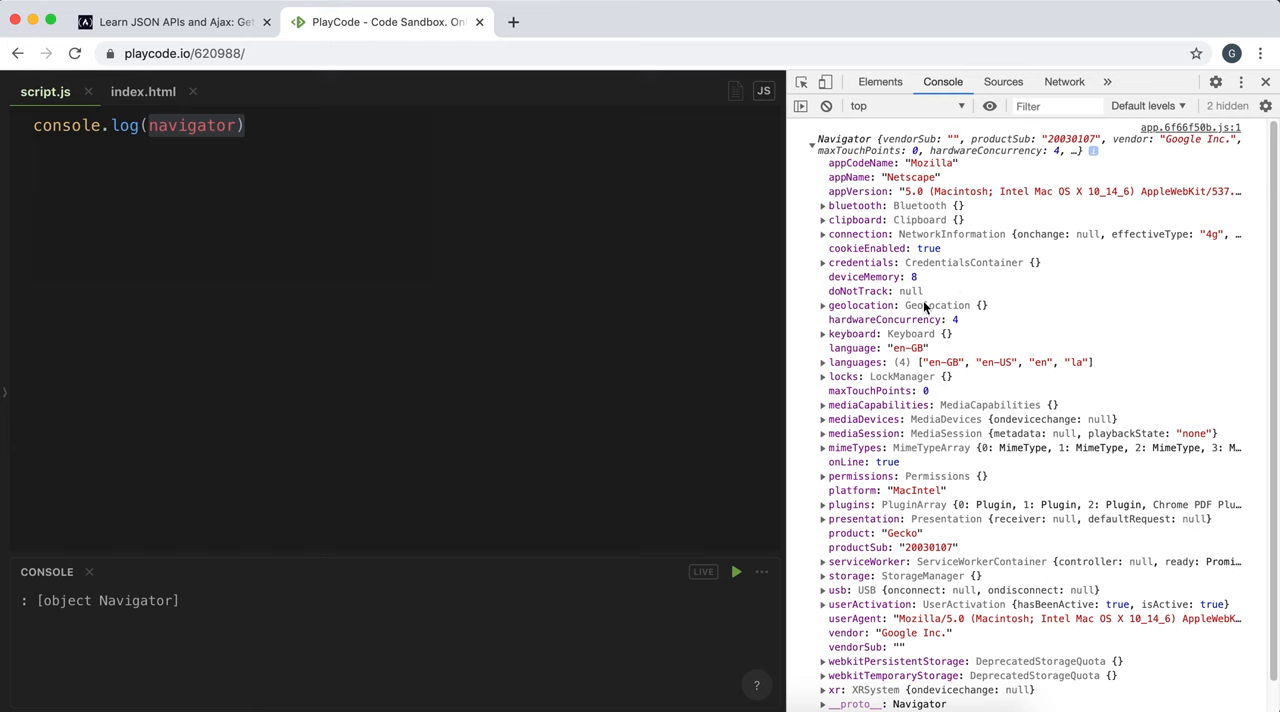
pyautogui.moveTo(1018, 462)
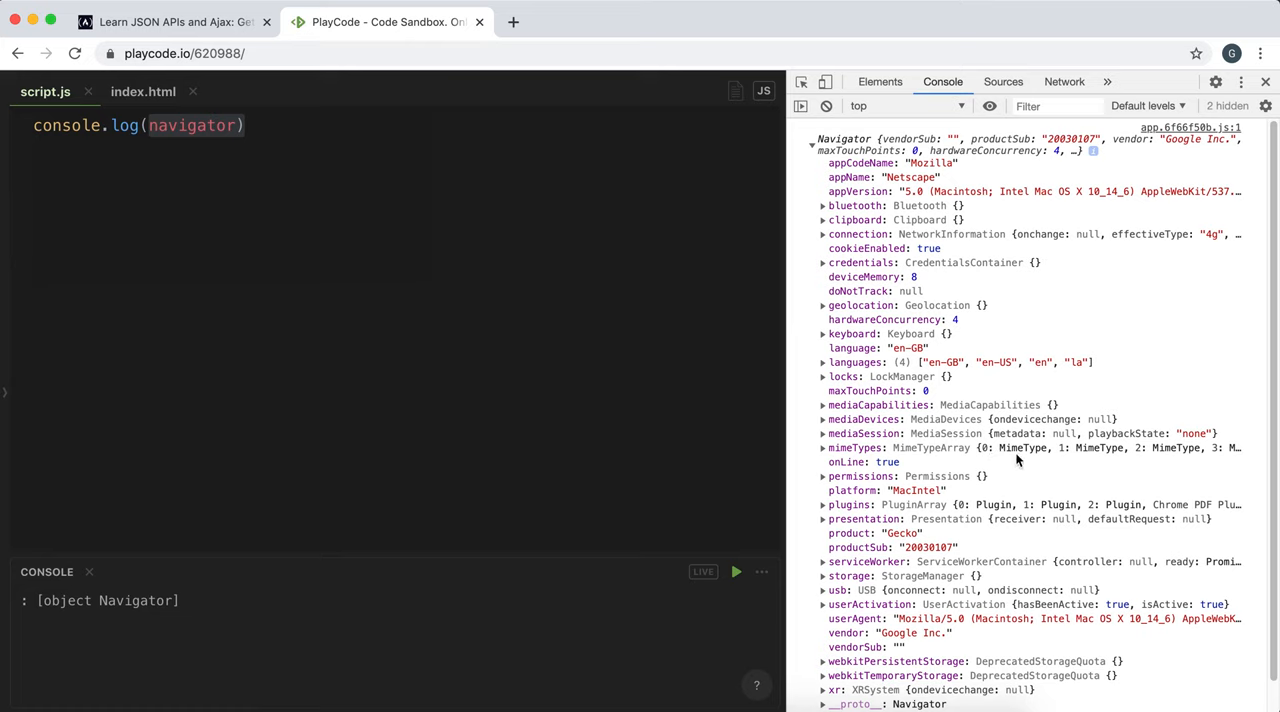
pyautogui.moveTo(1016, 448)
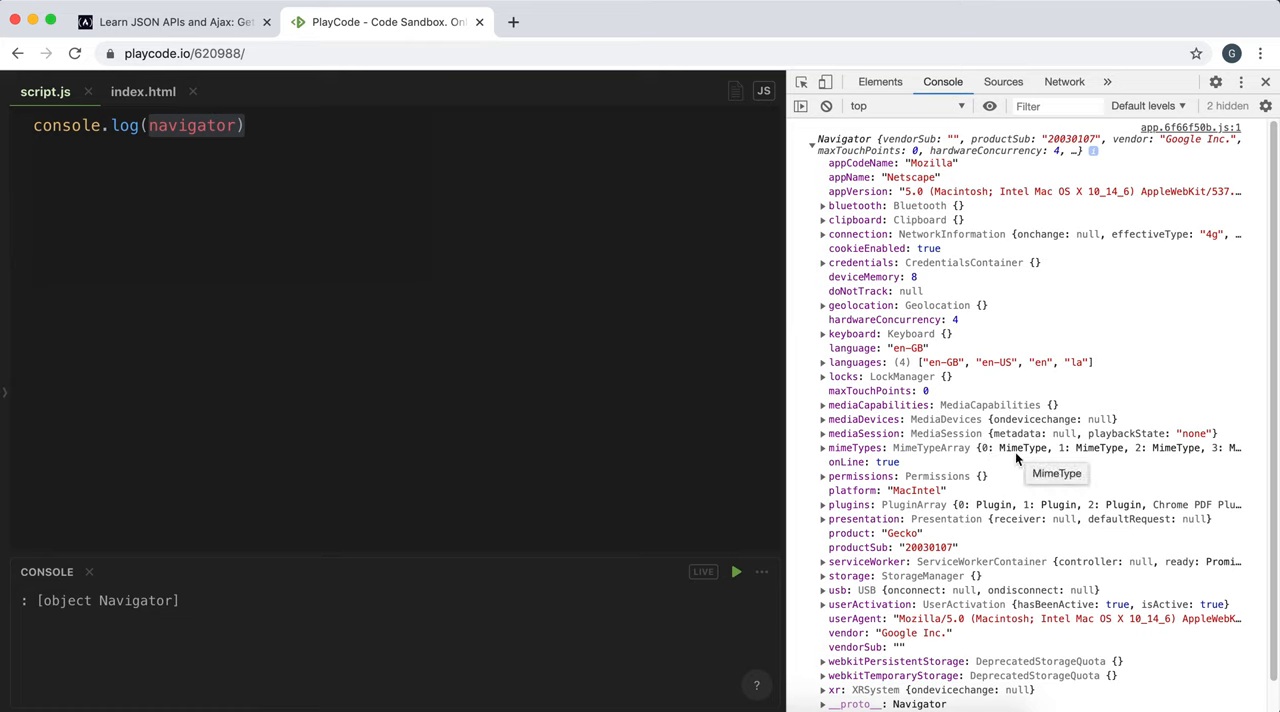
pyautogui.moveTo(1048, 432)
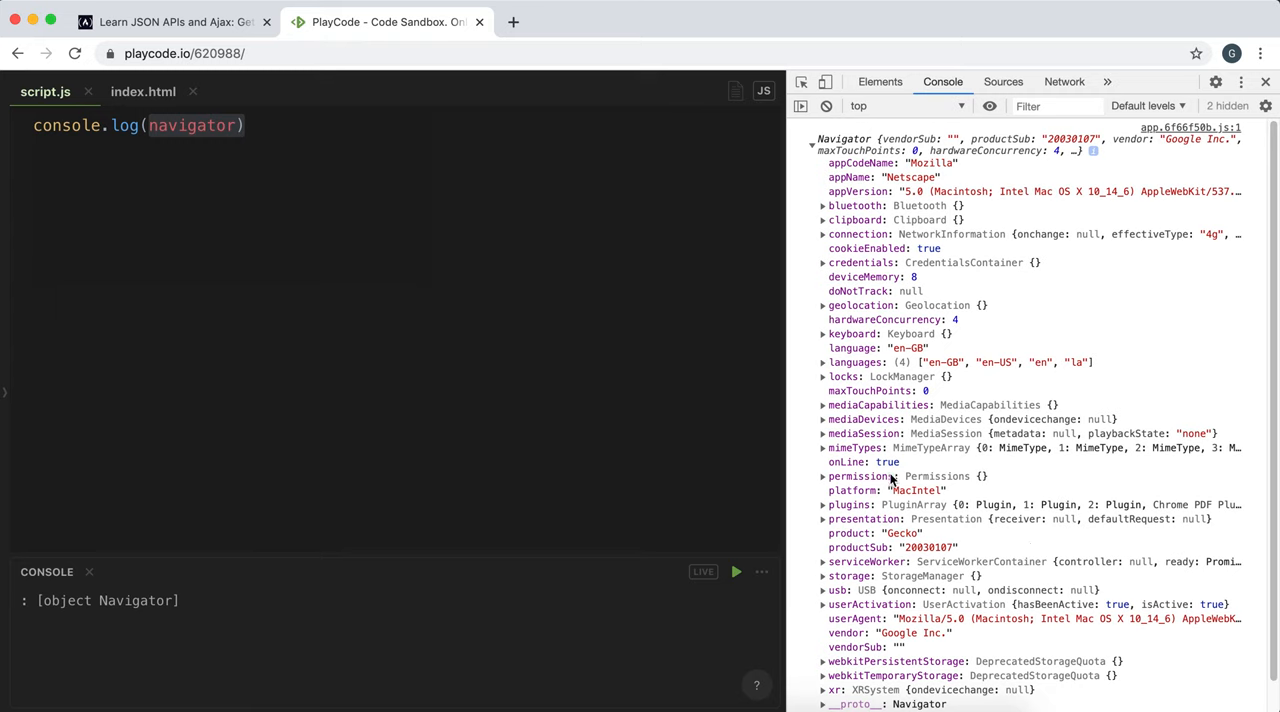
pyautogui.moveTo(908, 304)
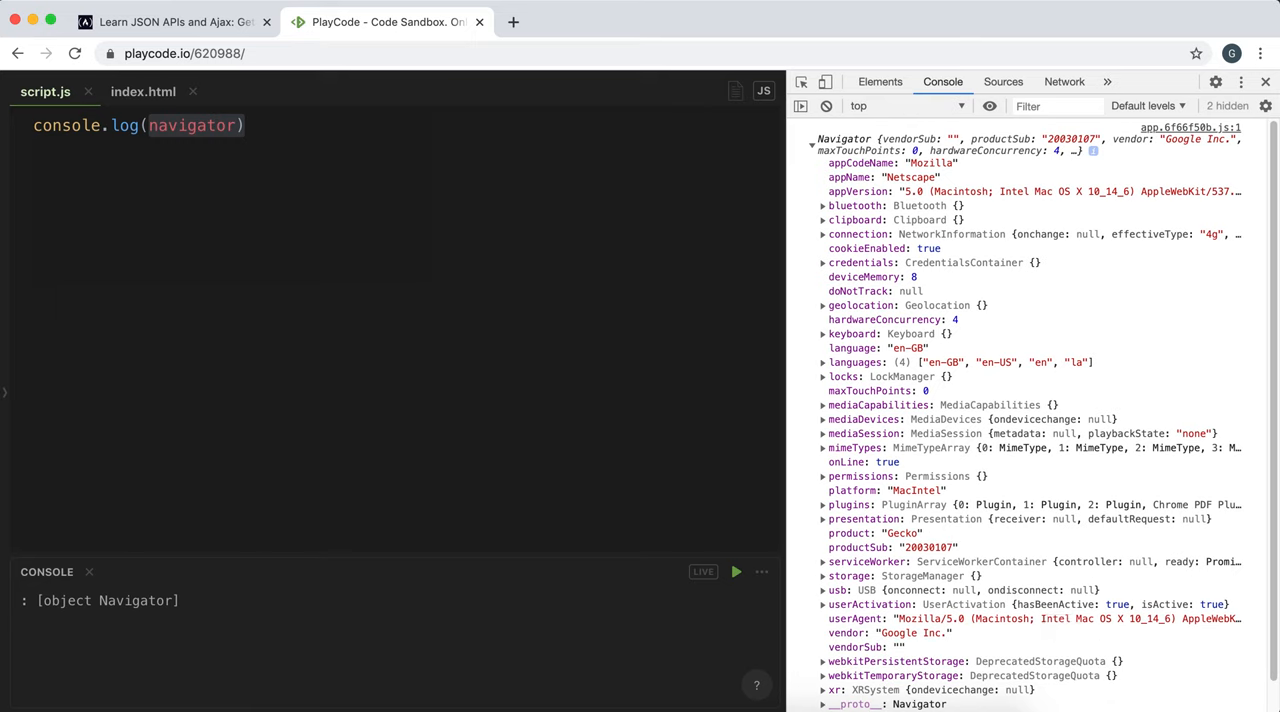
pyautogui.moveTo(924, 284)
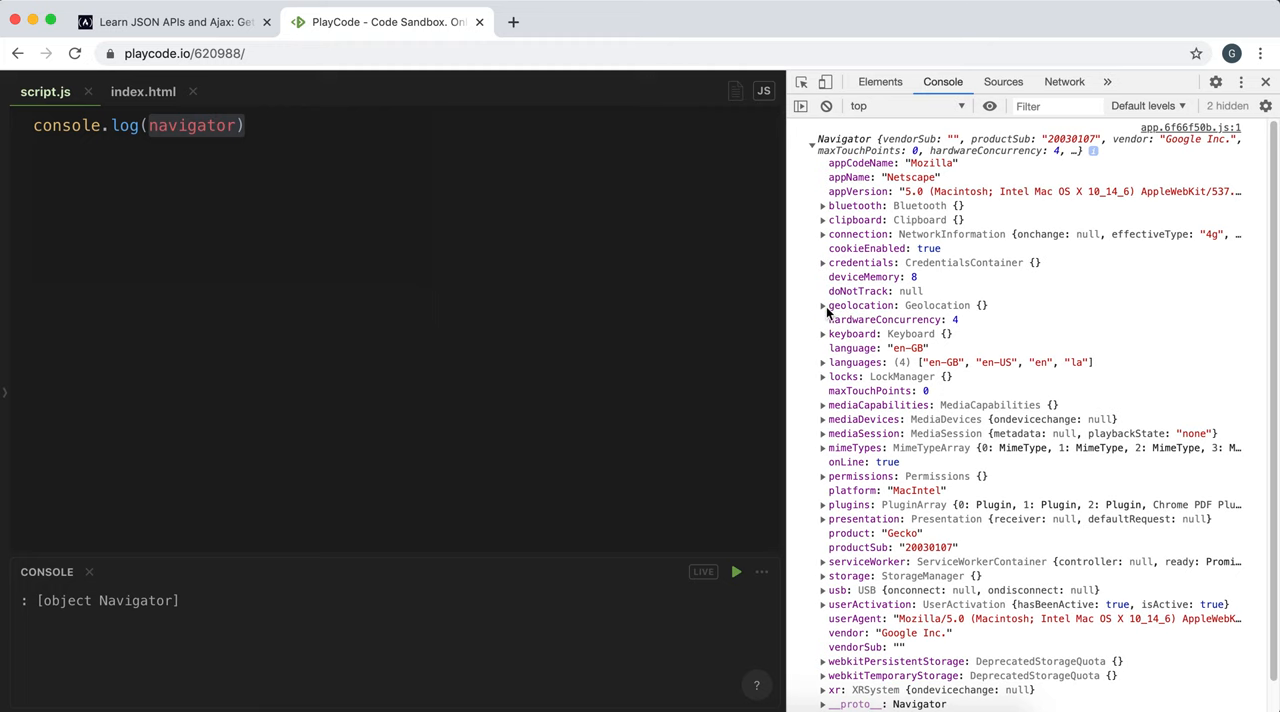
# Expand geolocation and its __proto__ to reveal getCurrentPosition, watchPosition and clearWatch.
pyautogui.click(822, 304)
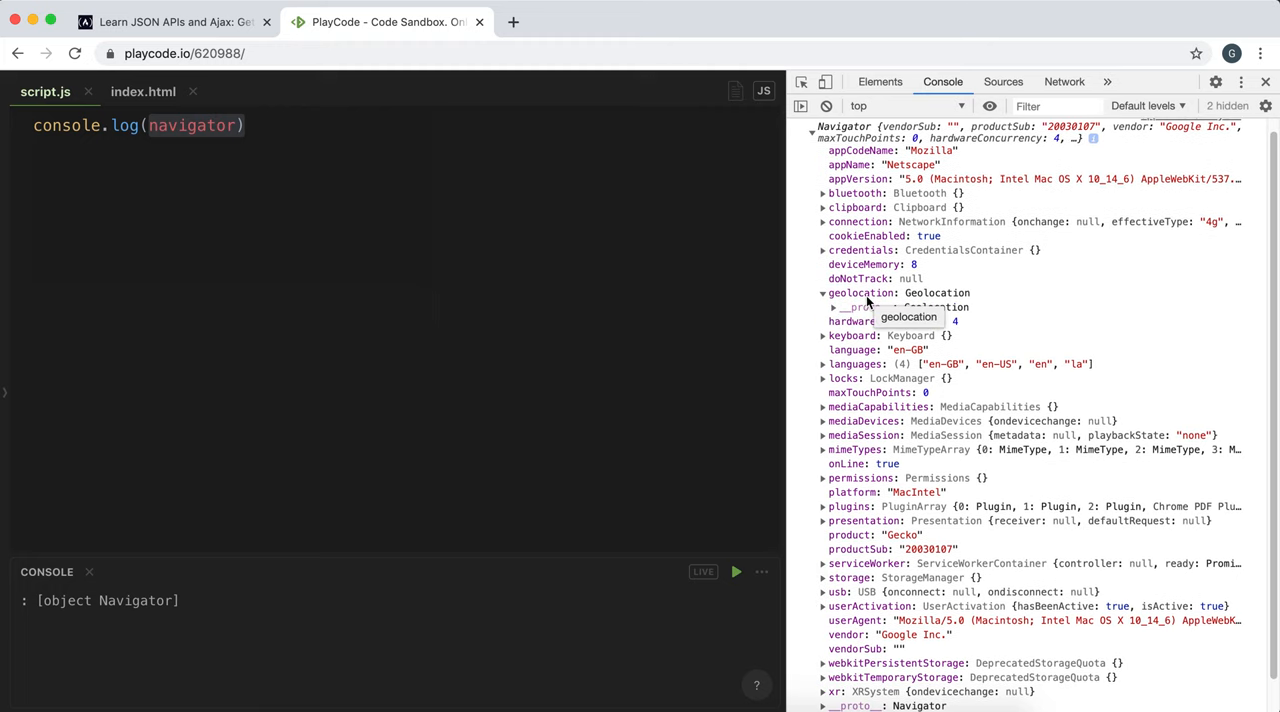
pyautogui.click(832, 308)
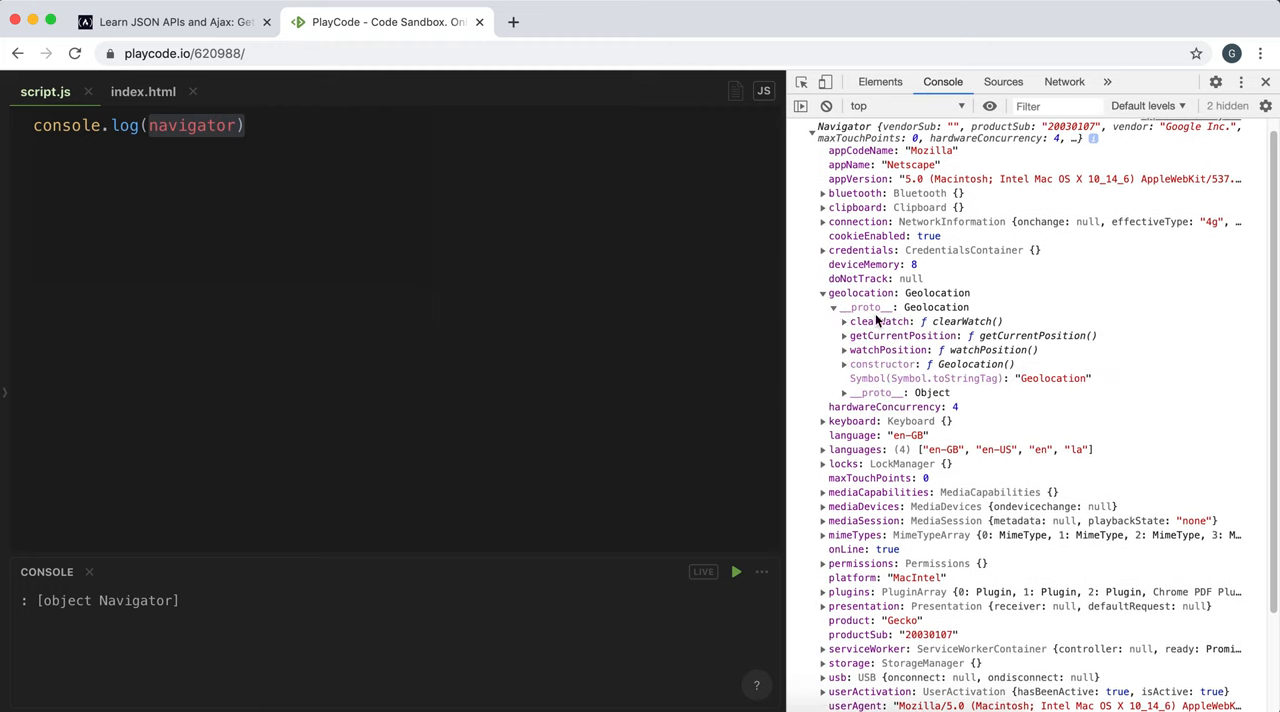
pyautogui.moveTo(902, 336)
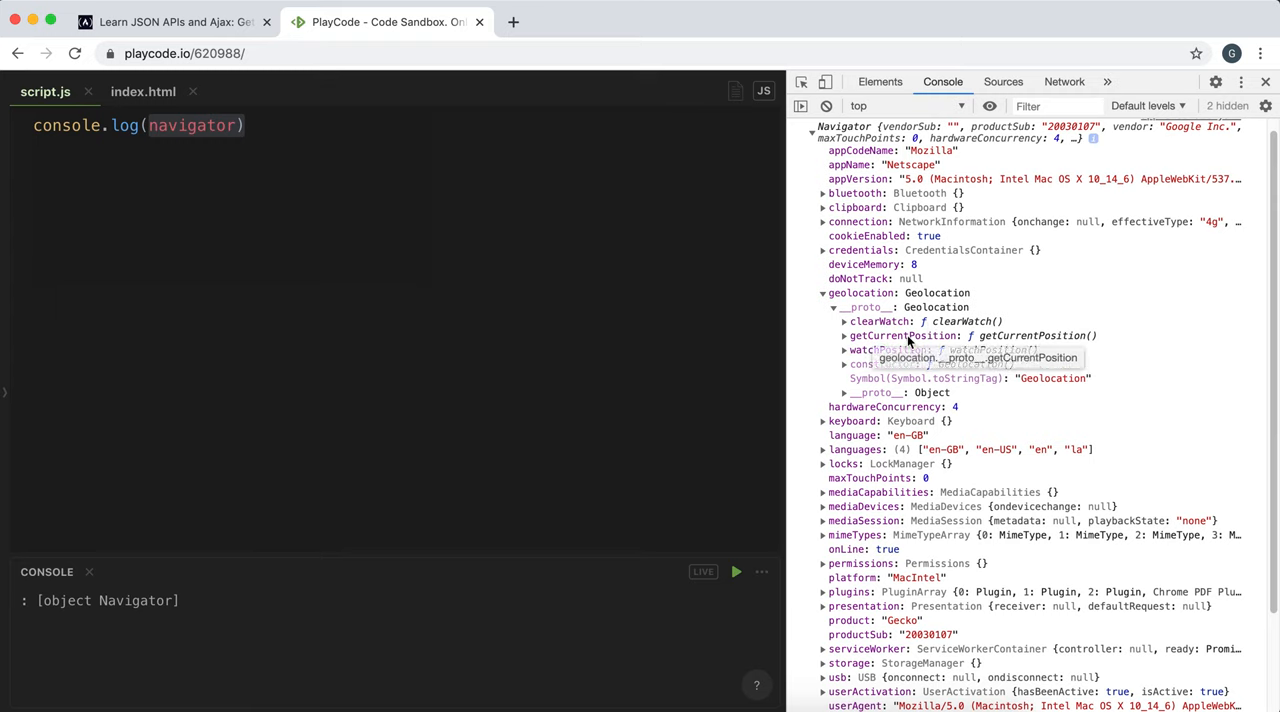
pyautogui.moveTo(904, 336)
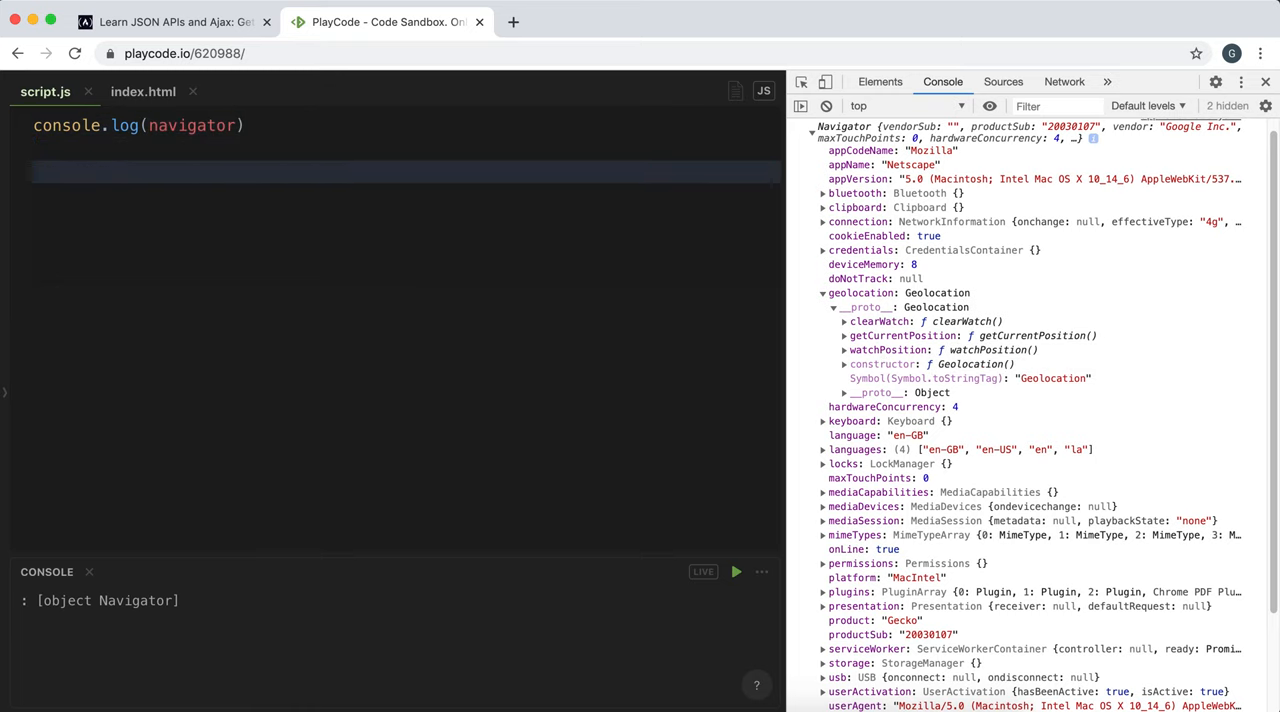
# Wrap the code in an if block checking navigator.geolocation.
pyautogui.write('if(')
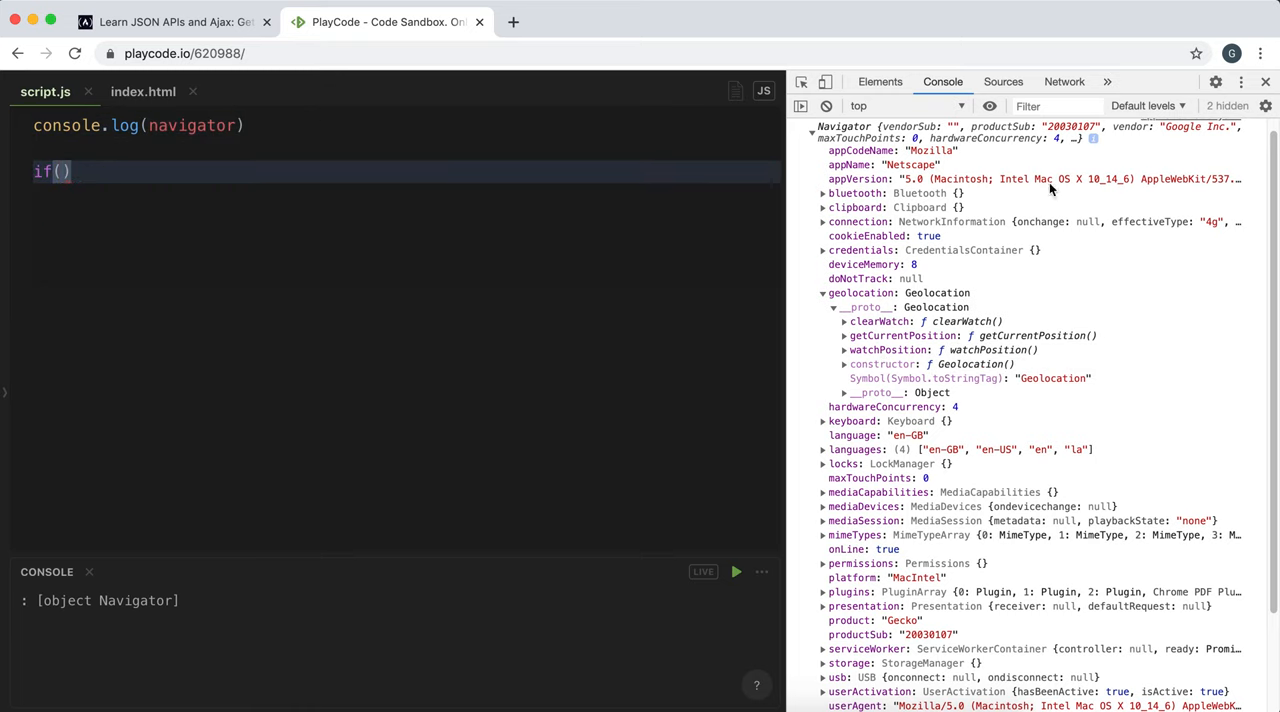
pyautogui.moveTo(864, 300)
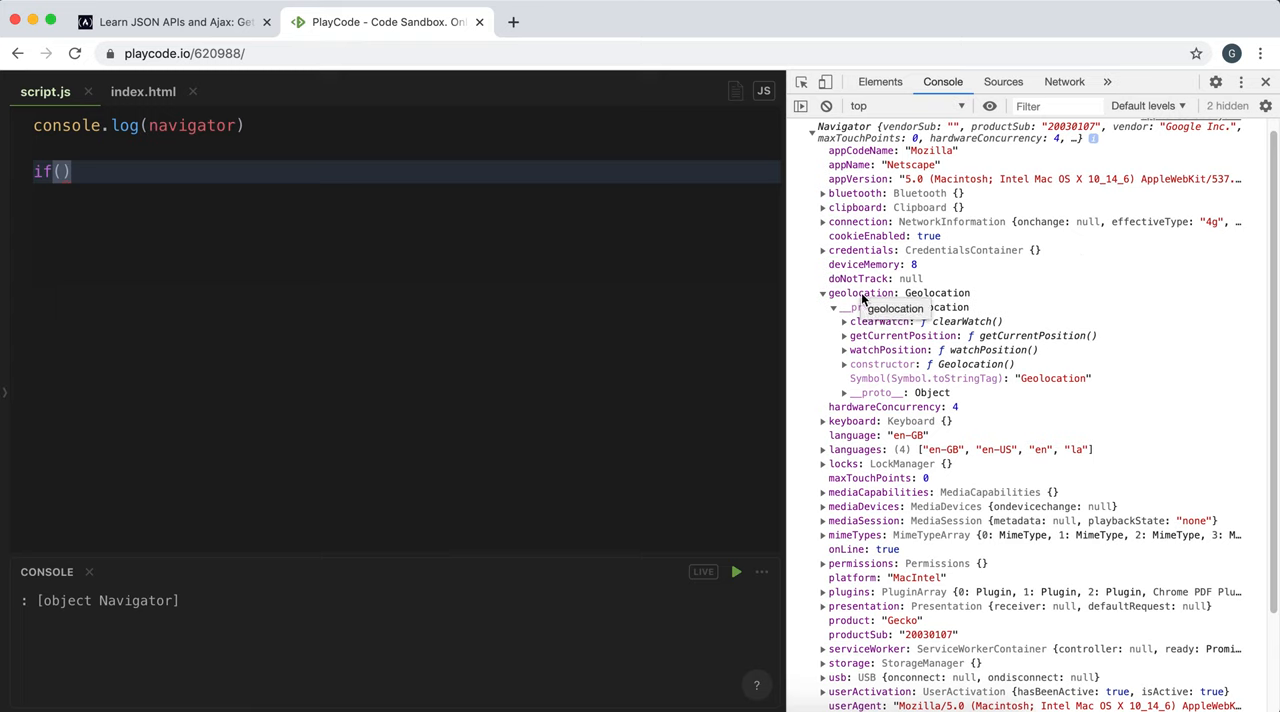
pyautogui.moveTo(904, 336)
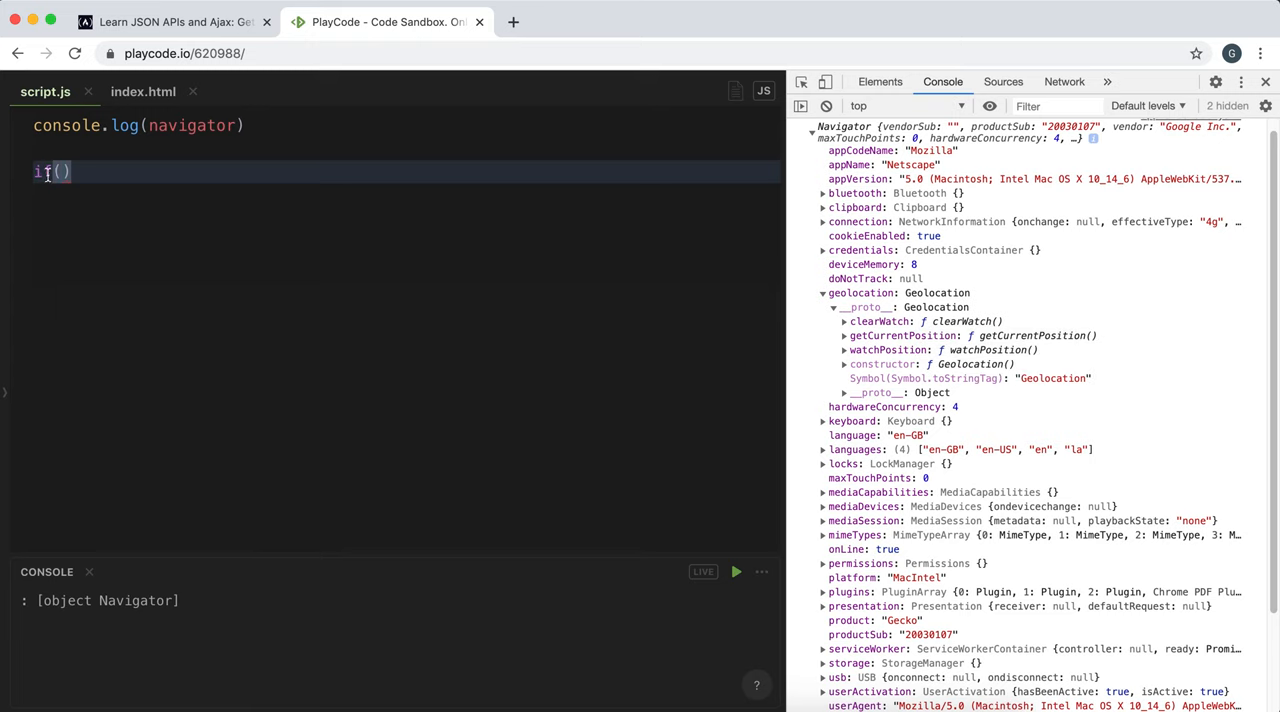
pyautogui.write('navigator/')
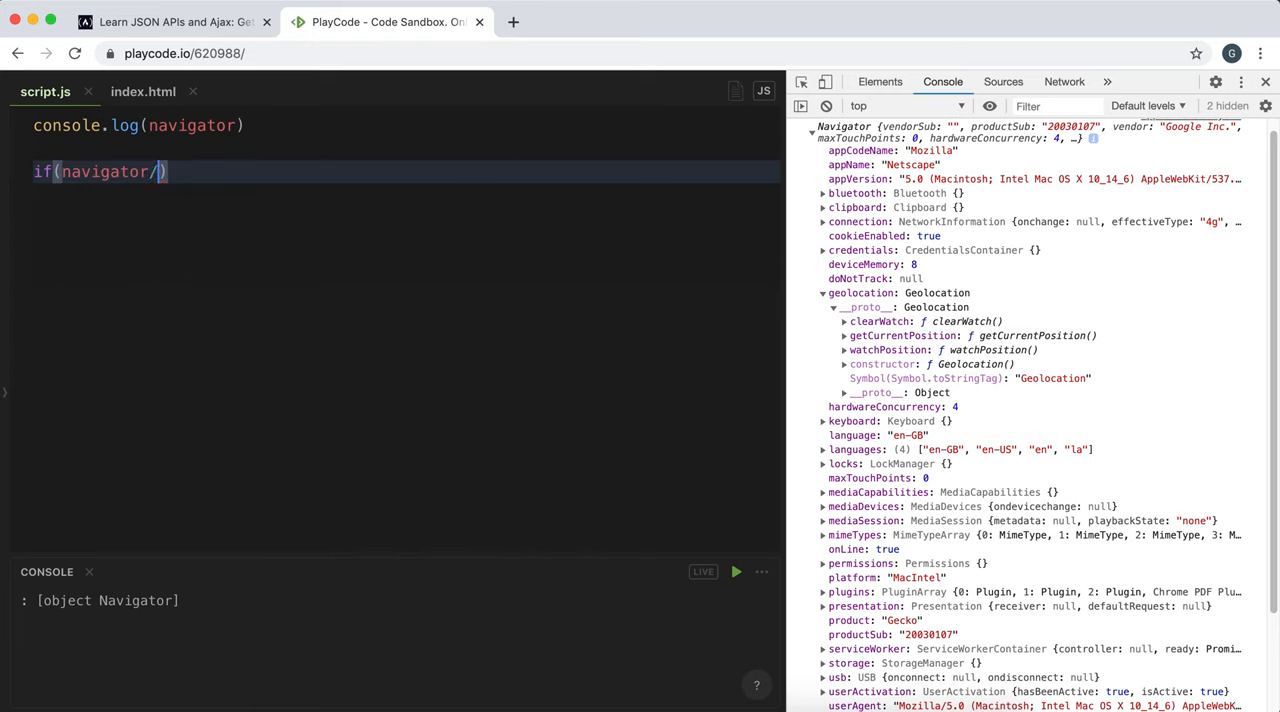
pyautogui.write('geolocation')
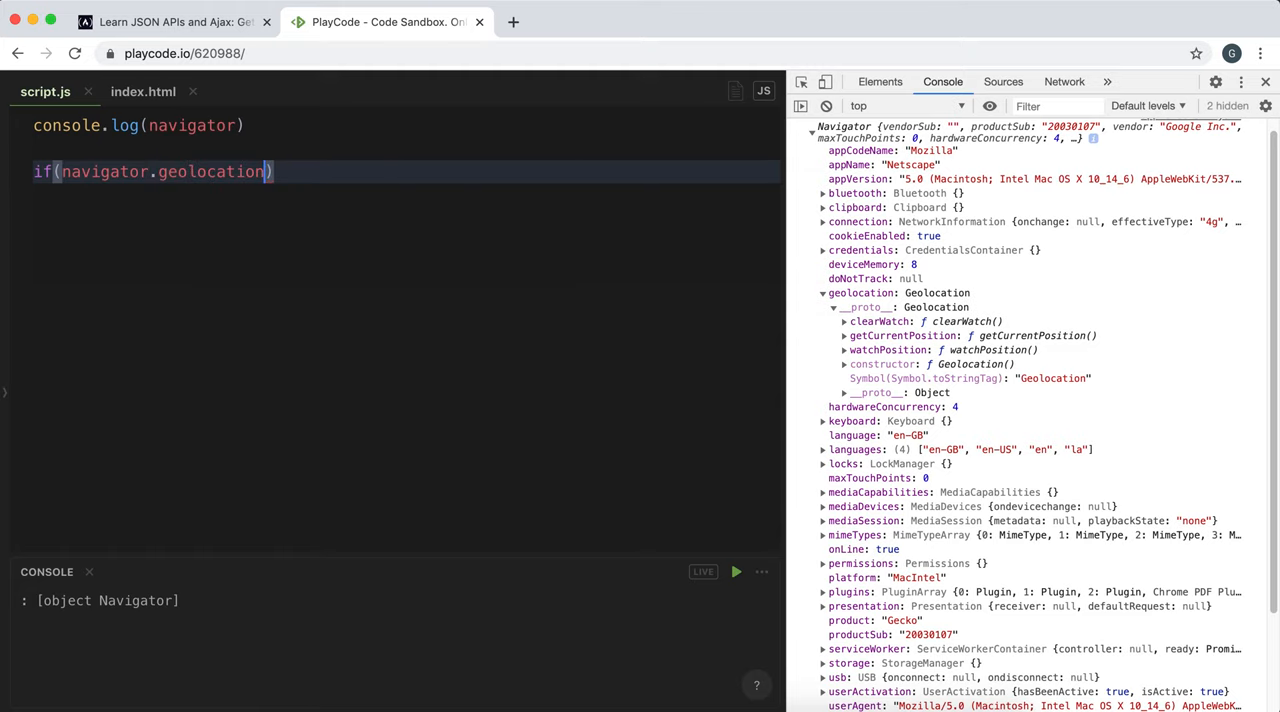
pyautogui.write('{')
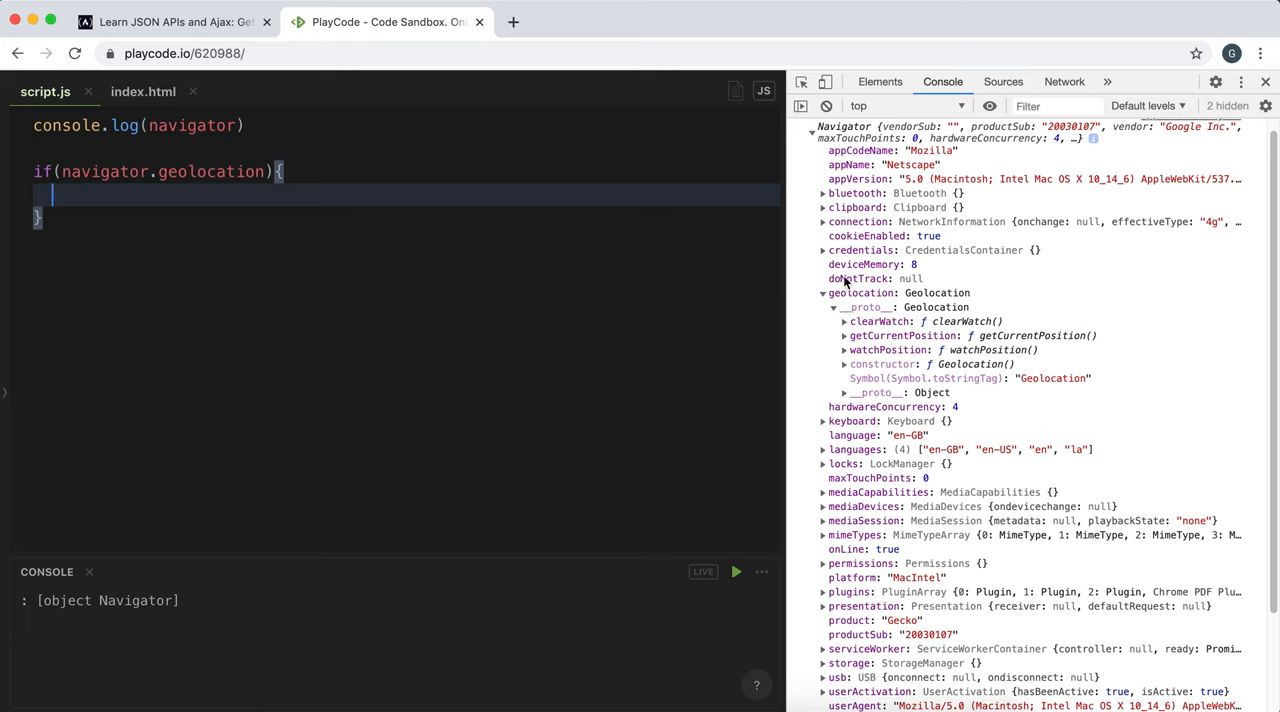
pyautogui.moveTo(844, 280)
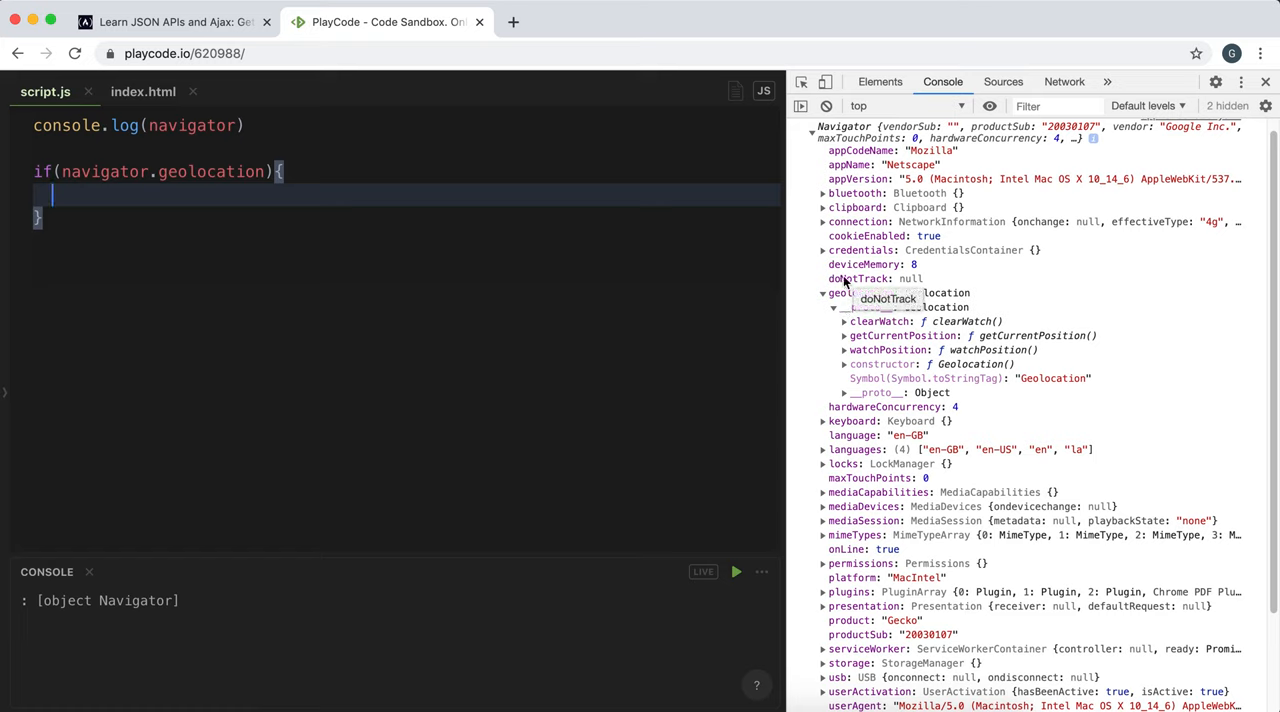
# Call navigator.geolocation.getCurrentPosition with a callback that logs position.
pyautogui.write('navigator/')
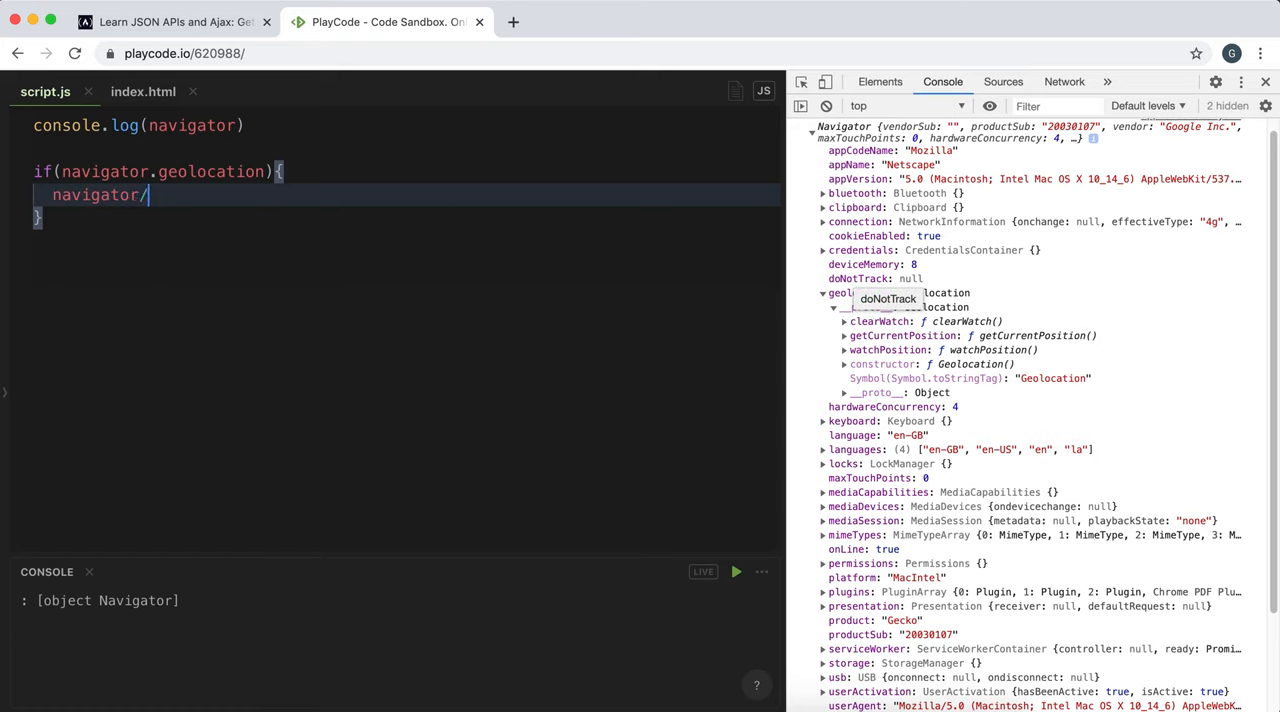
pyautogui.write('.geolocation')
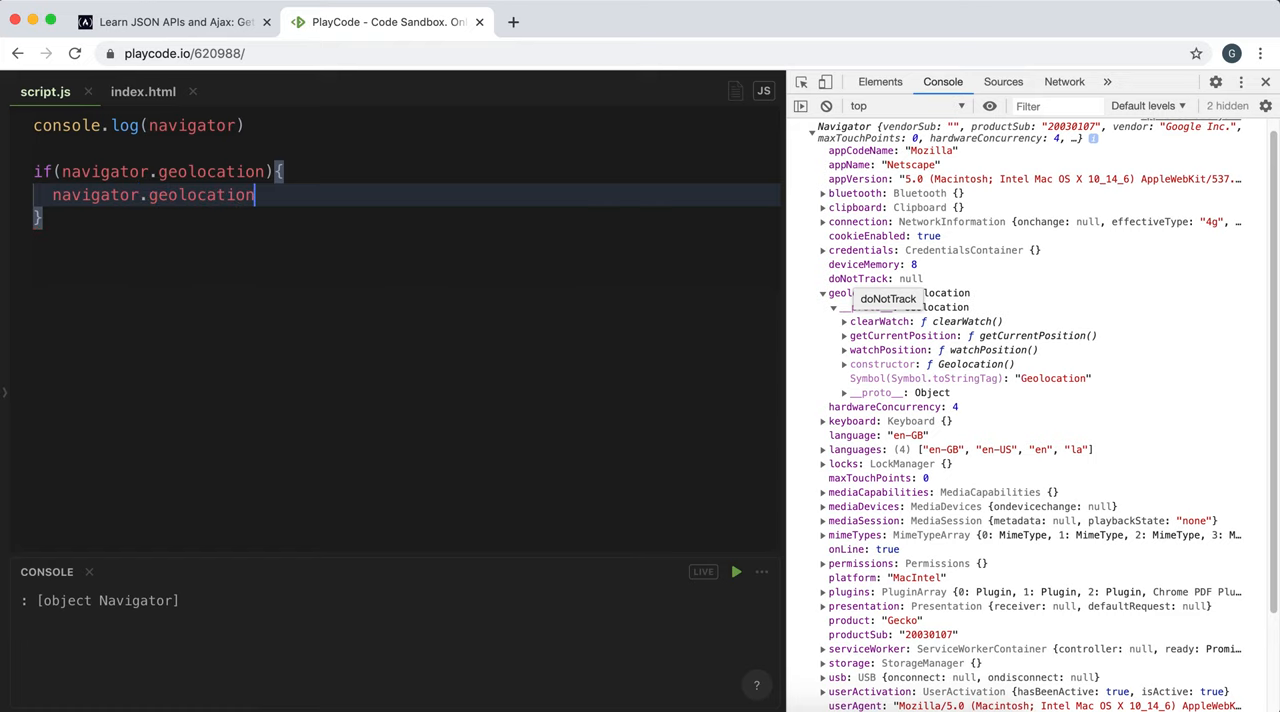
pyautogui.write('.getCurrentPosition')
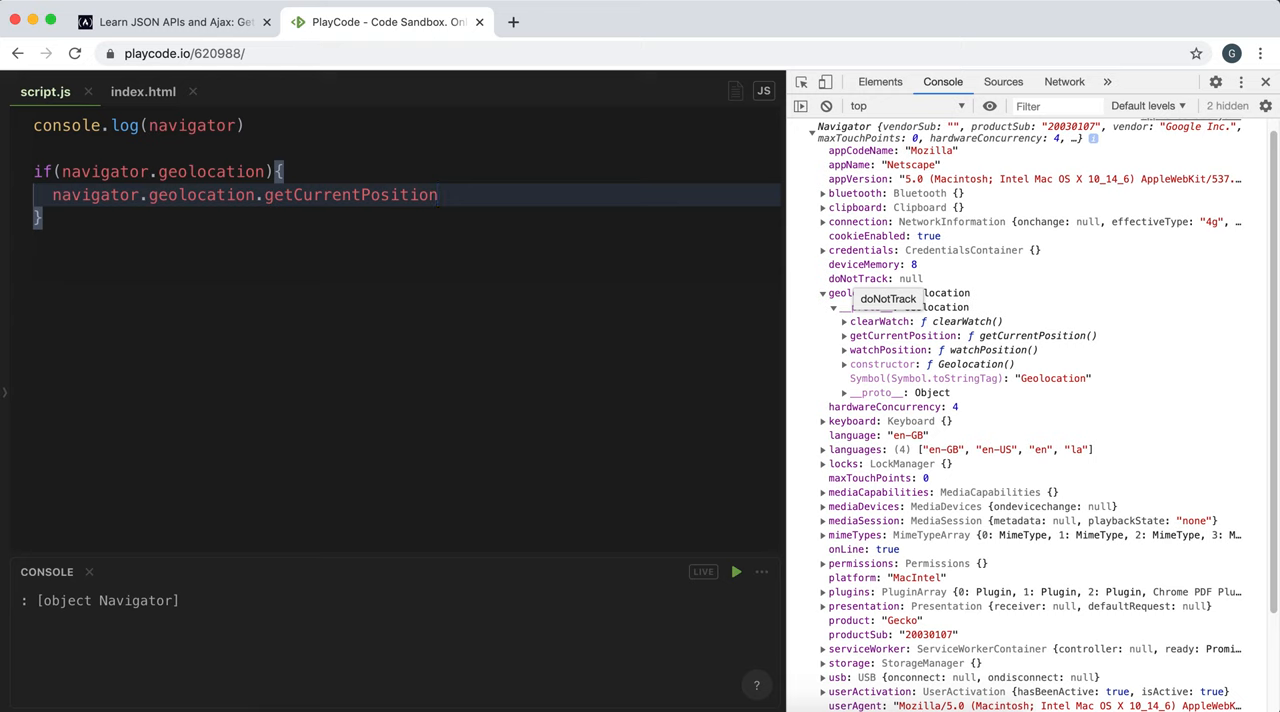
pyautogui.write('())')
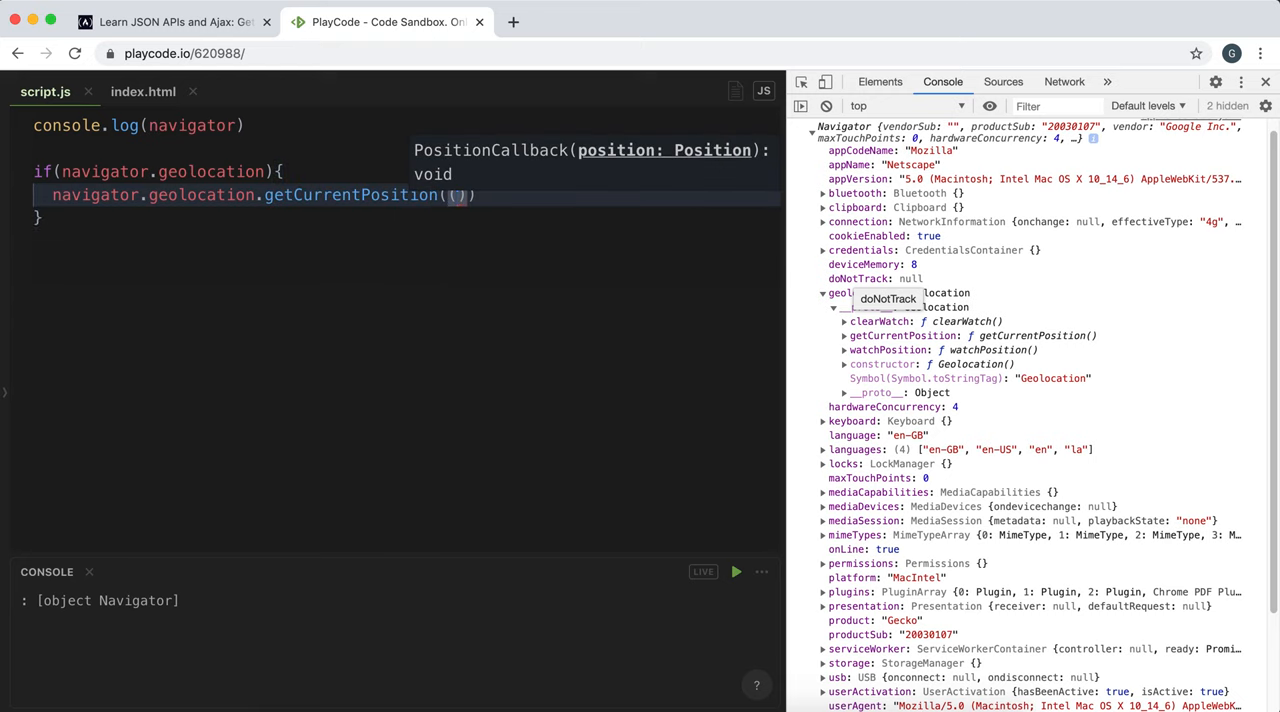
pyautogui.write('position')
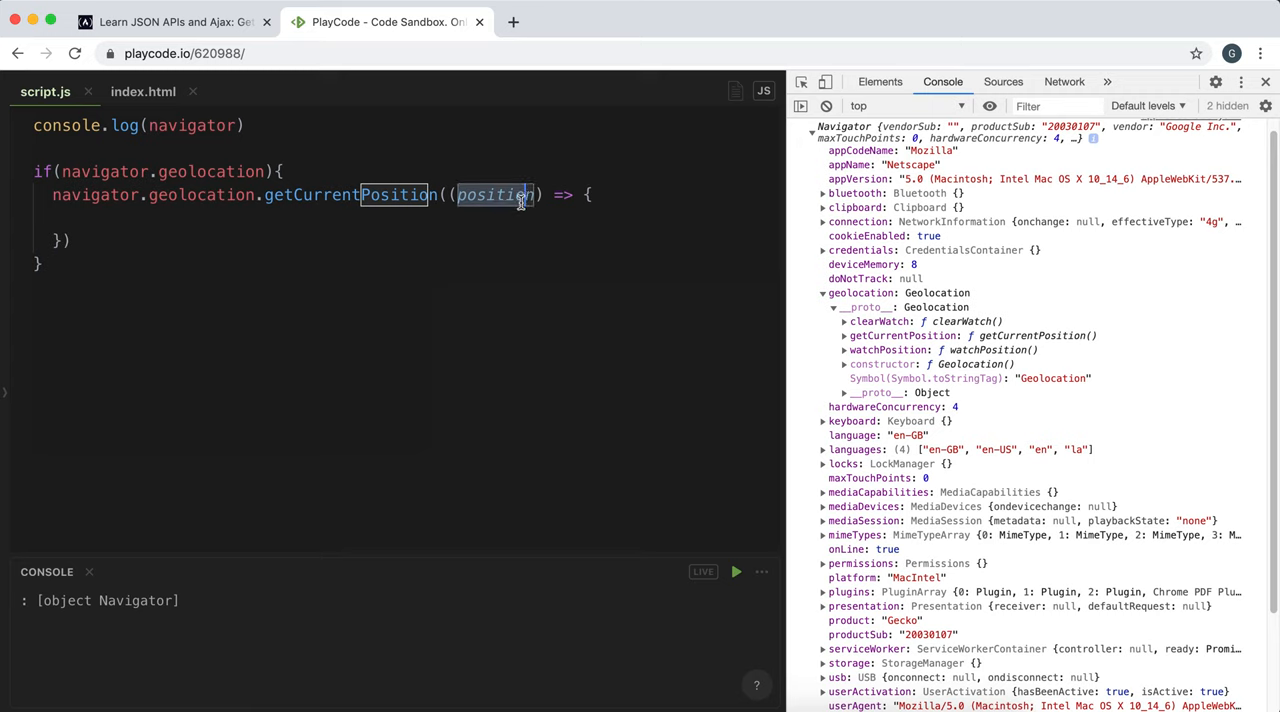
pyautogui.write('console.log(')
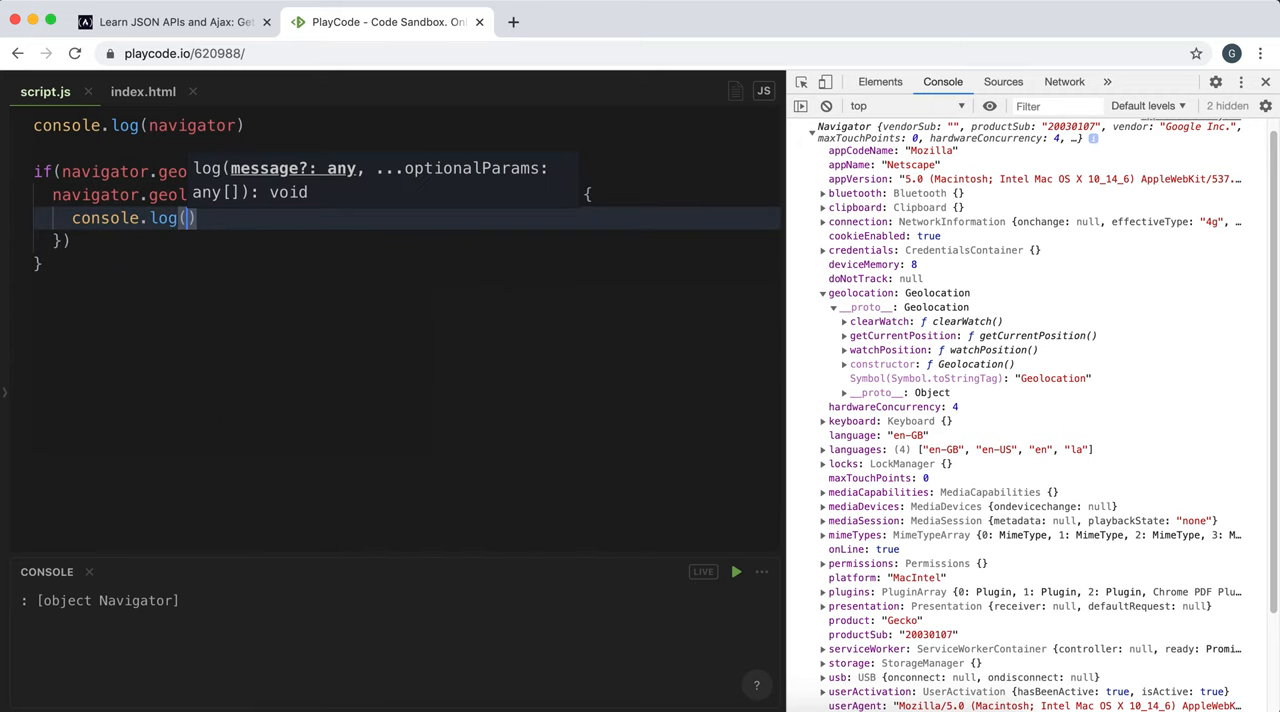
pyautogui.write('position')
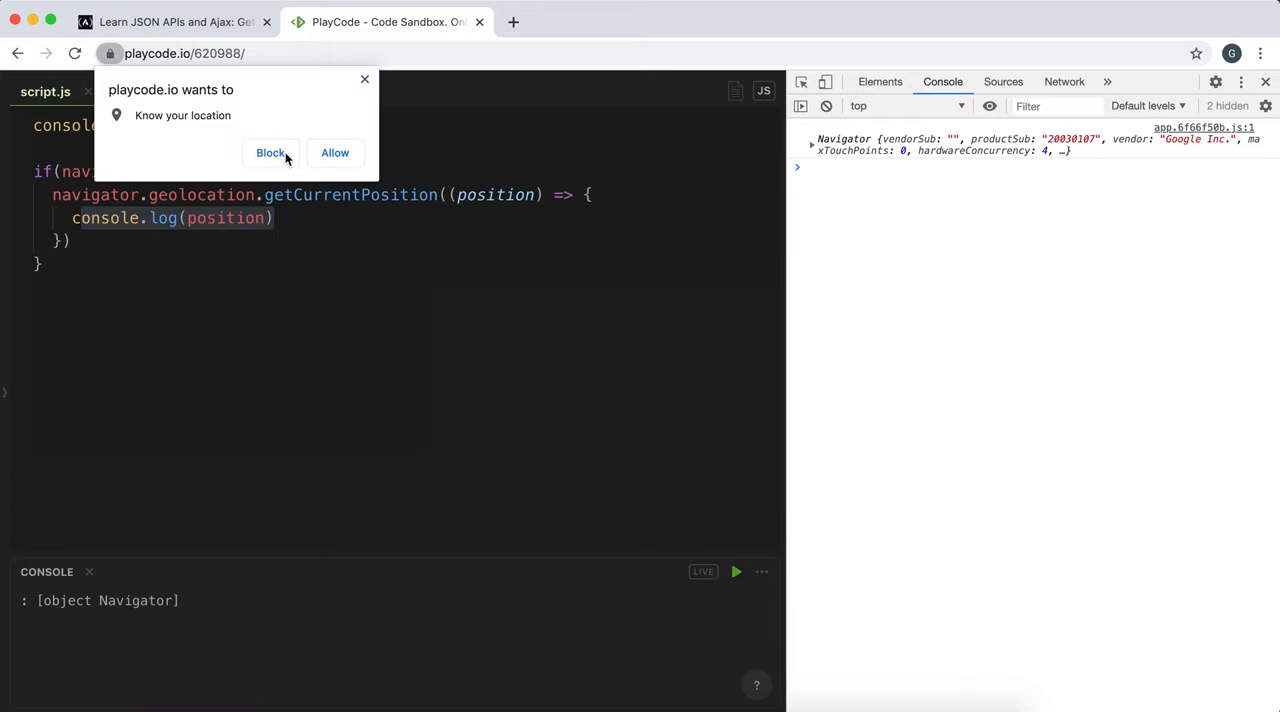
# Block the location permission request and return to the freeCodeCamp challenge.
pyautogui.click(270, 152)
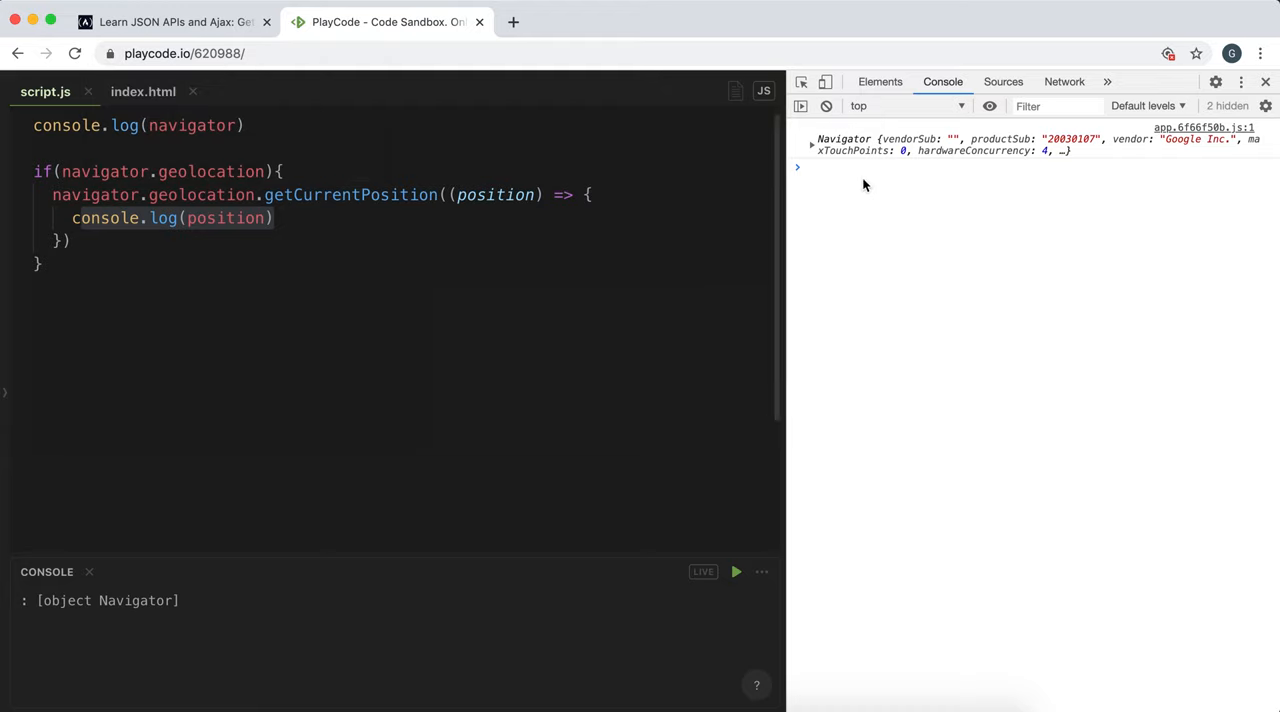
pyautogui.moveTo(988, 286)
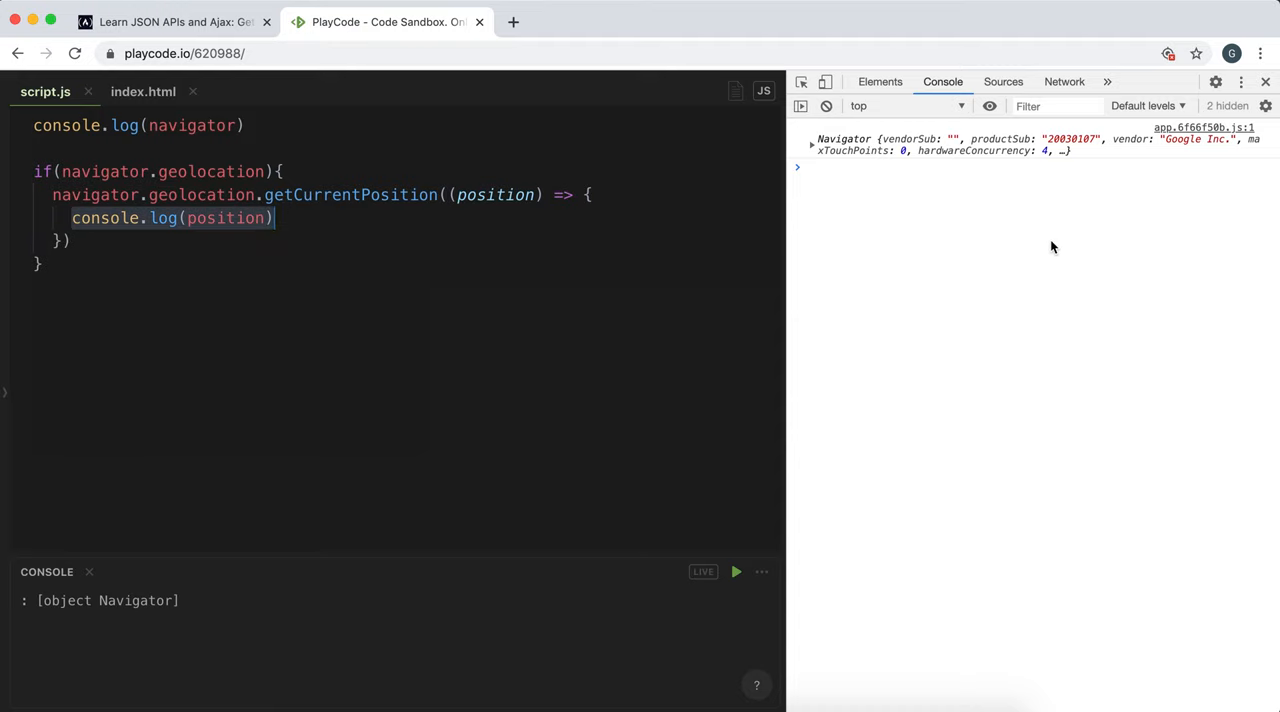
pyautogui.moveTo(960, 184)
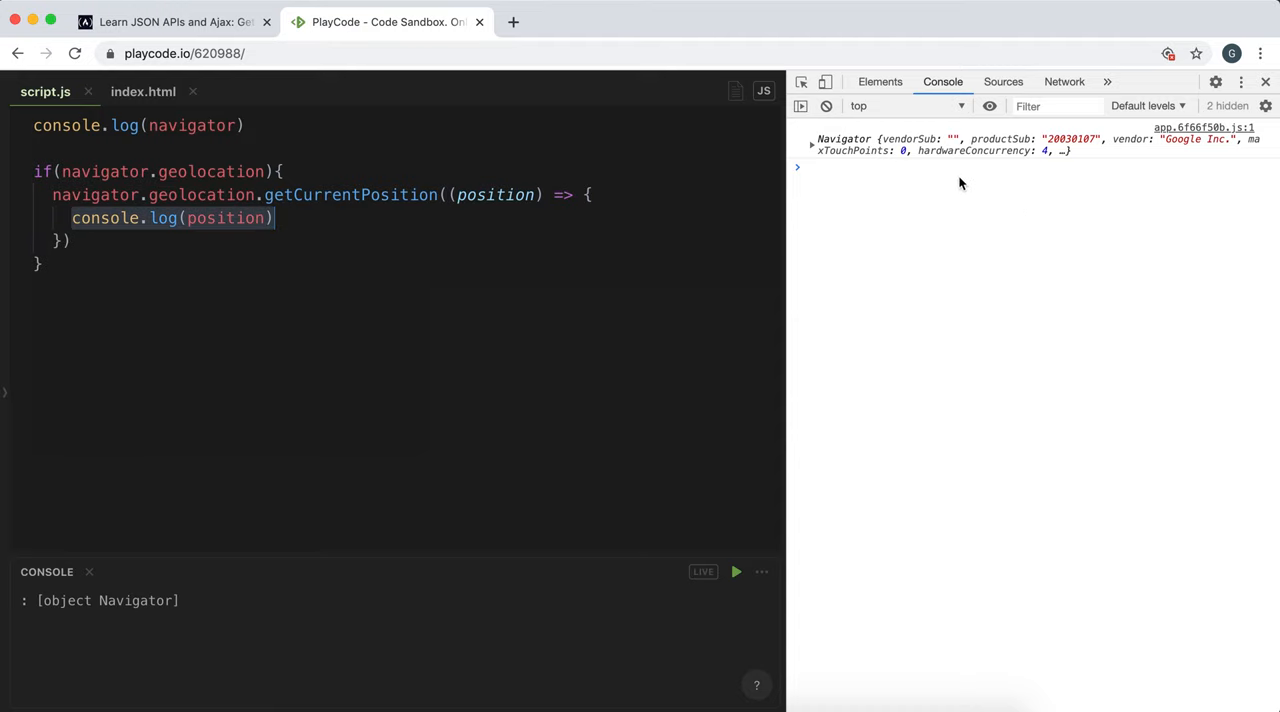
pyautogui.click(170, 20)
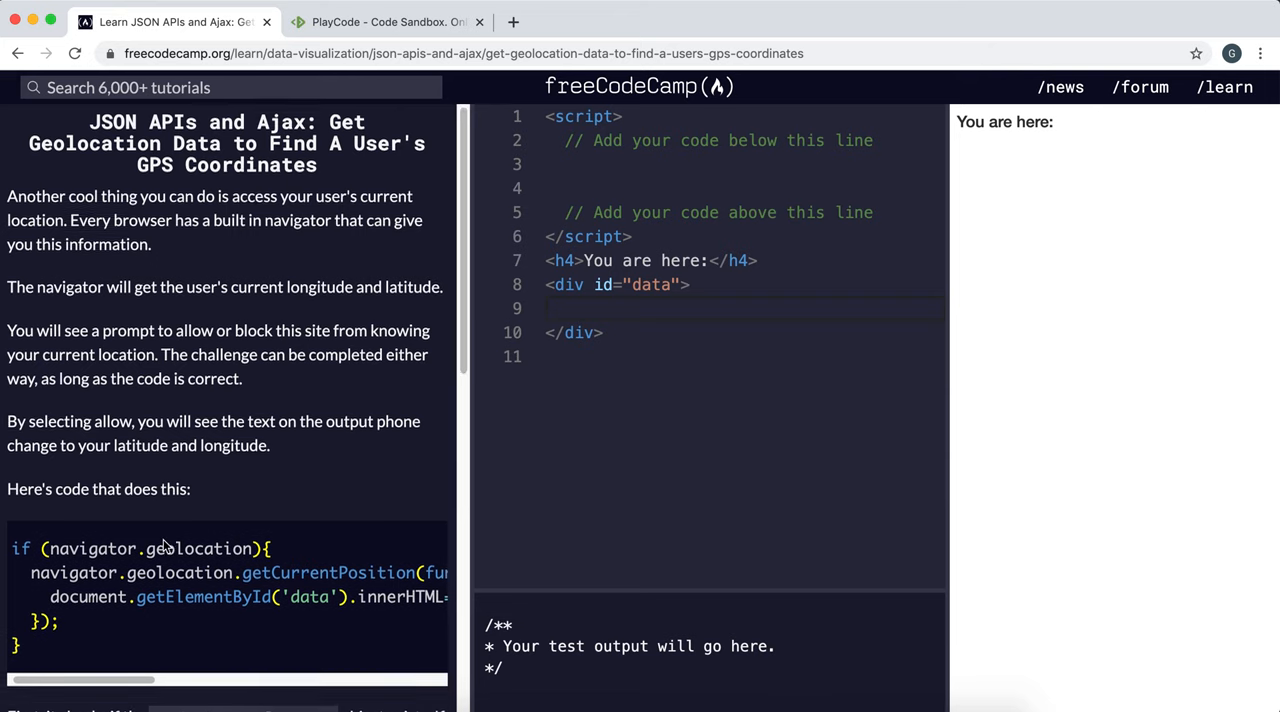
pyautogui.scroll(-3)
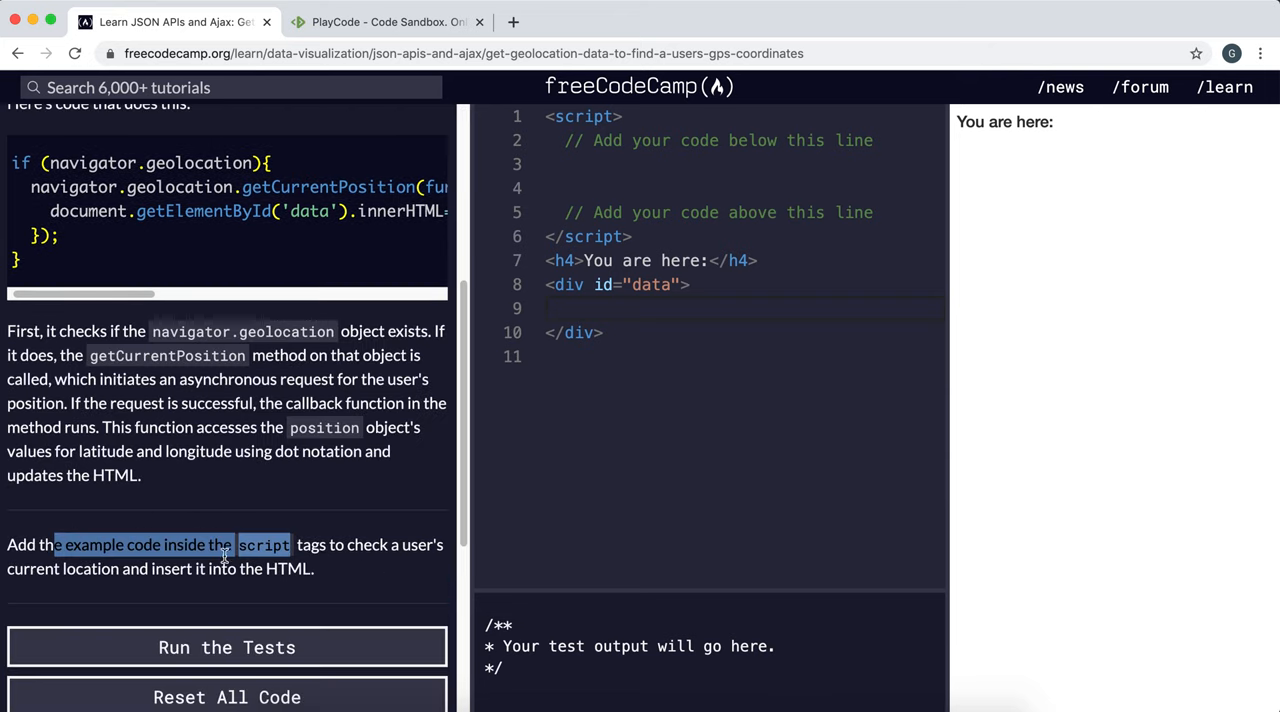
pyautogui.scroll(-3)
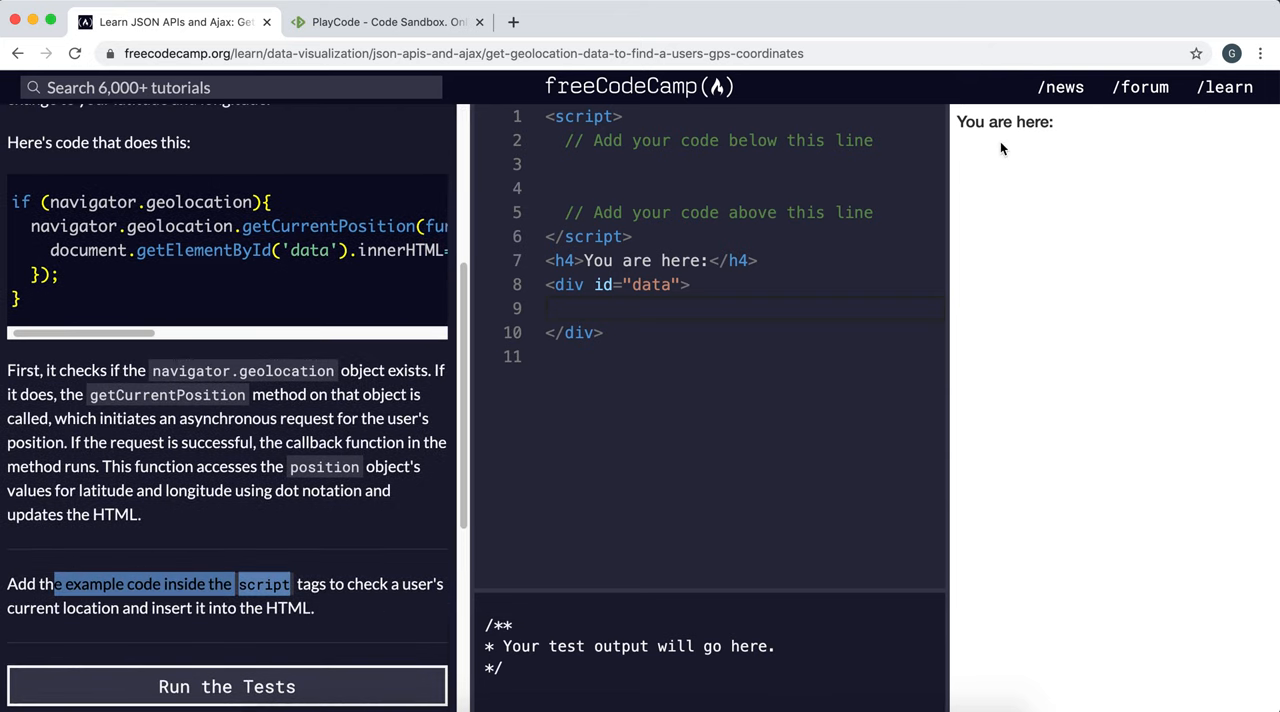
pyautogui.moveTo(1016, 144)
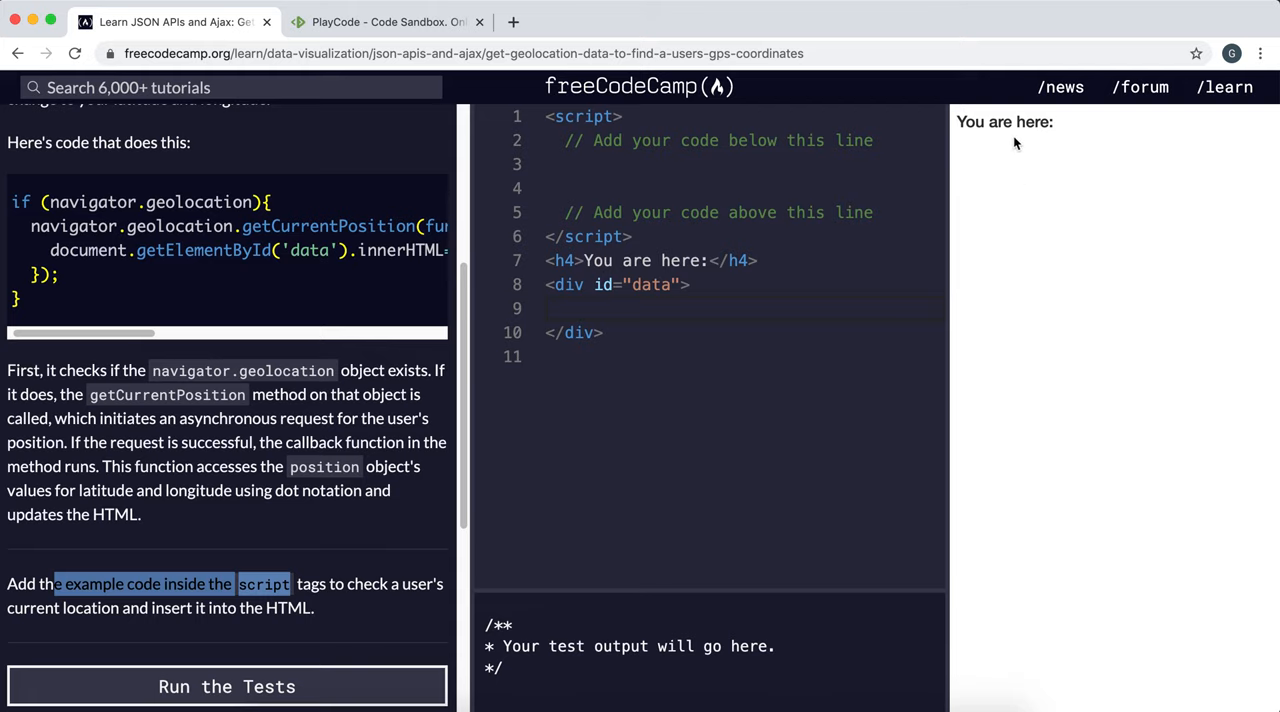
pyautogui.click(580, 164)
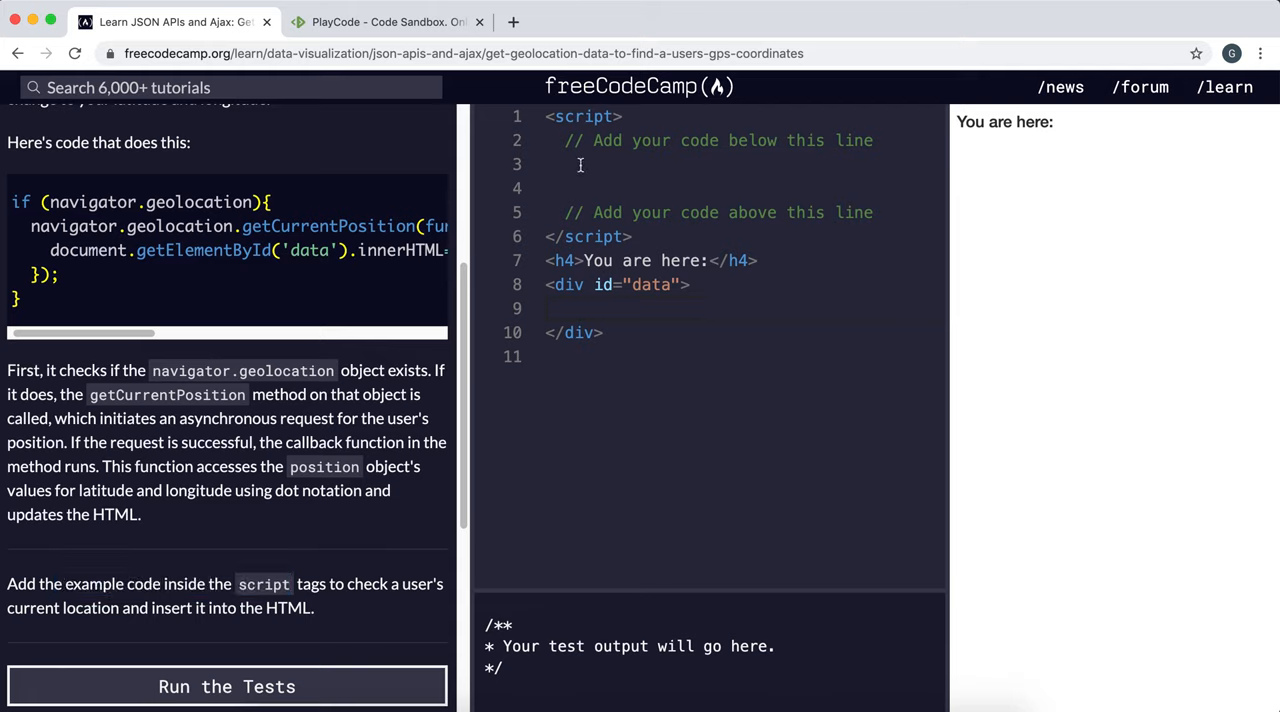
# Write an if block checking navigator.geoLocation in the challenge editor.
pyautogui.write('if(na)')
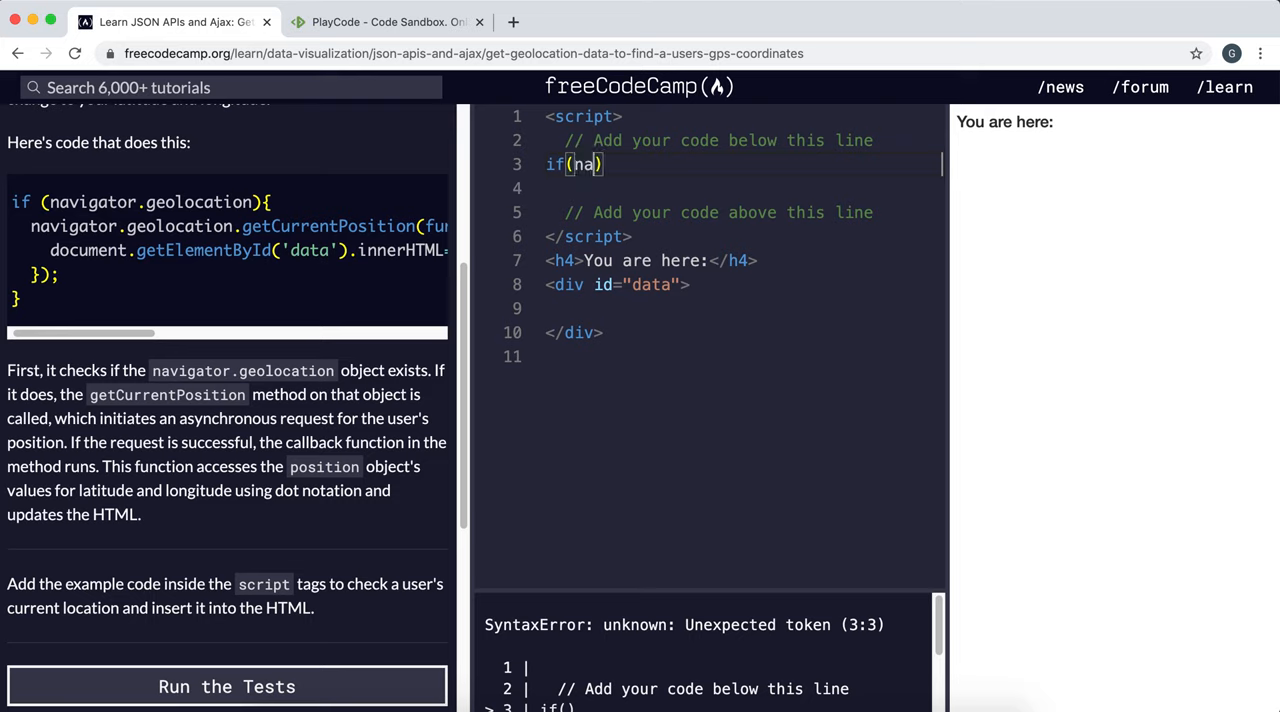
pyautogui.write('vigat')
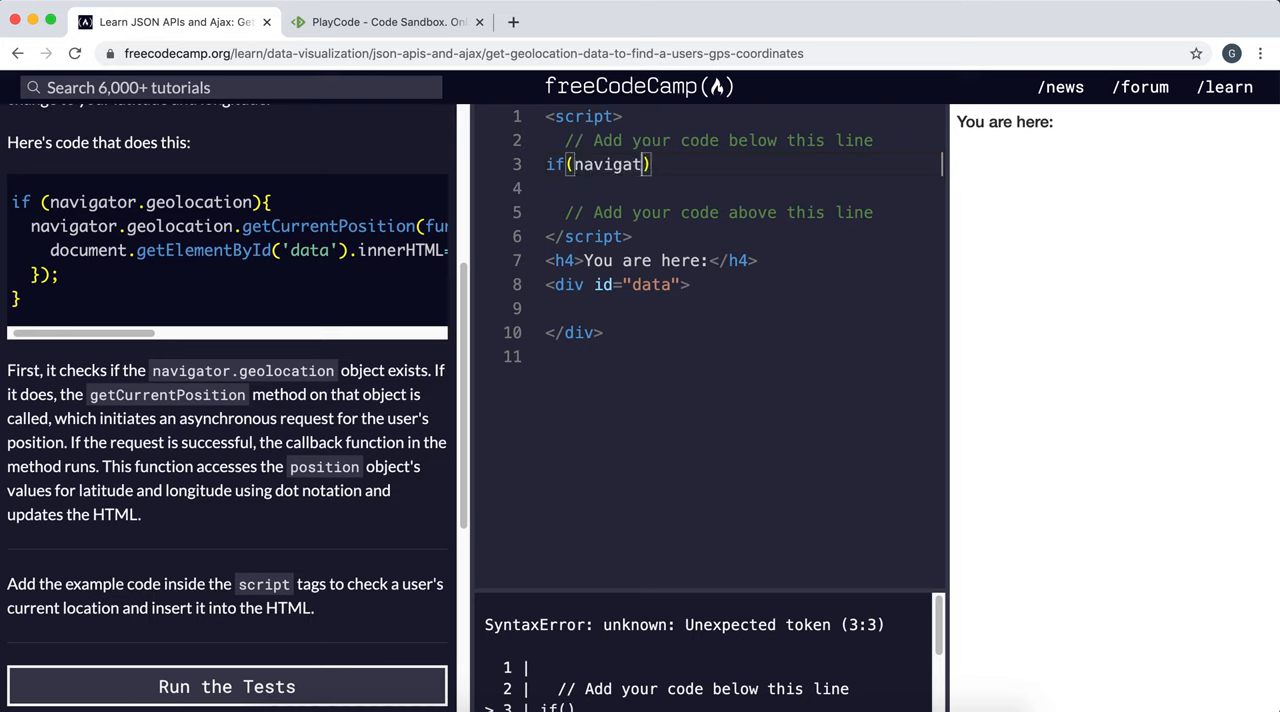
pyautogui.write('or')
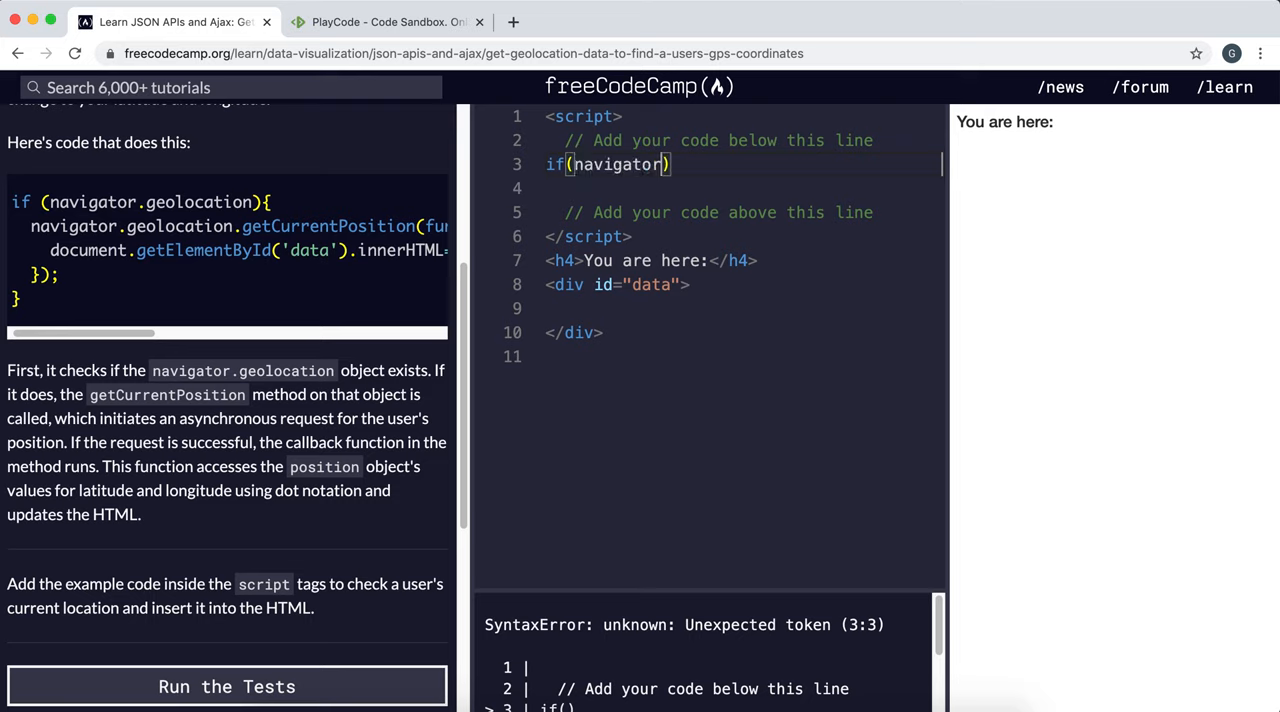
pyautogui.write('geoLocatio')
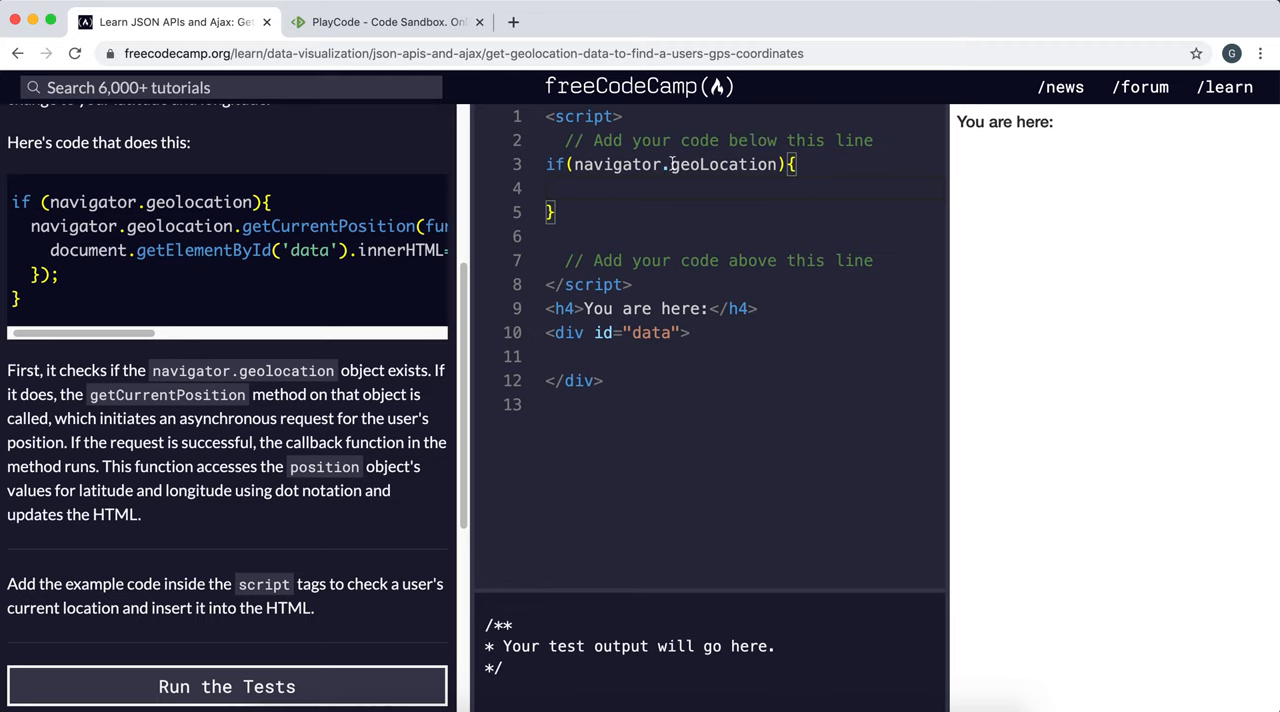
# Call navigator.geoLocation.getCurrentPosition with an empty position callback.
pyautogui.write('navigator.ge')
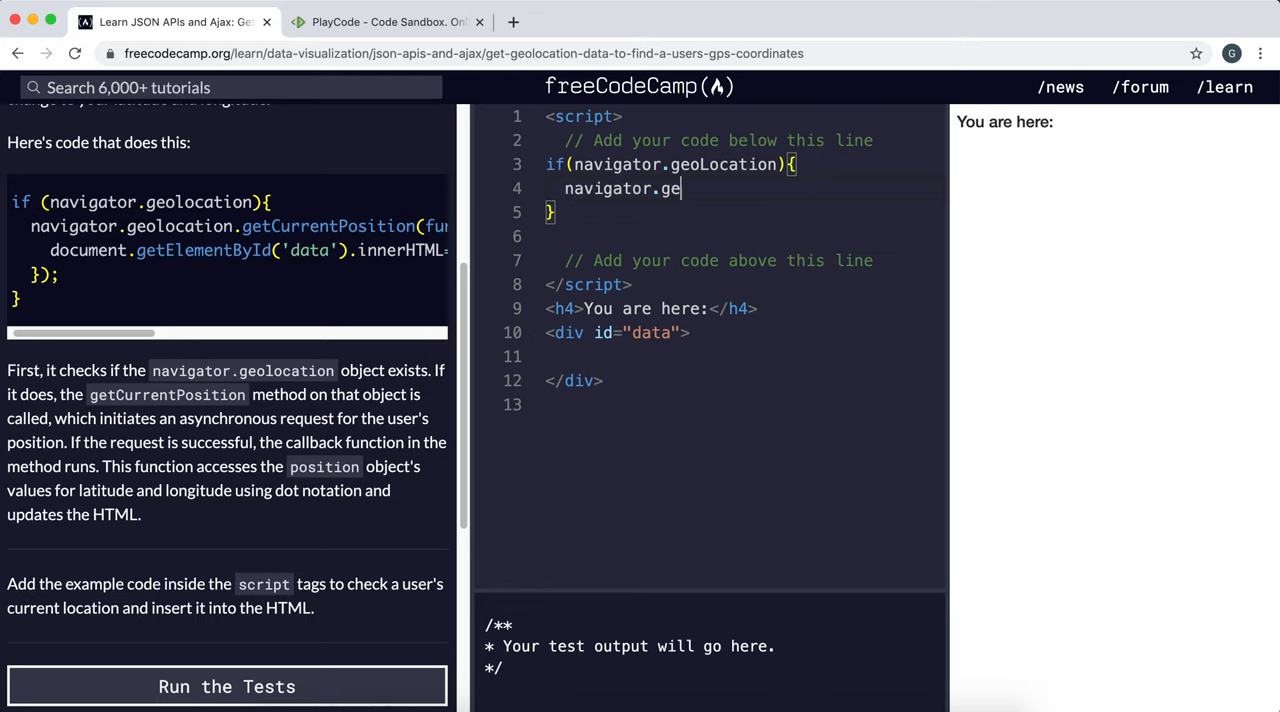
pyautogui.write('oLocation.')
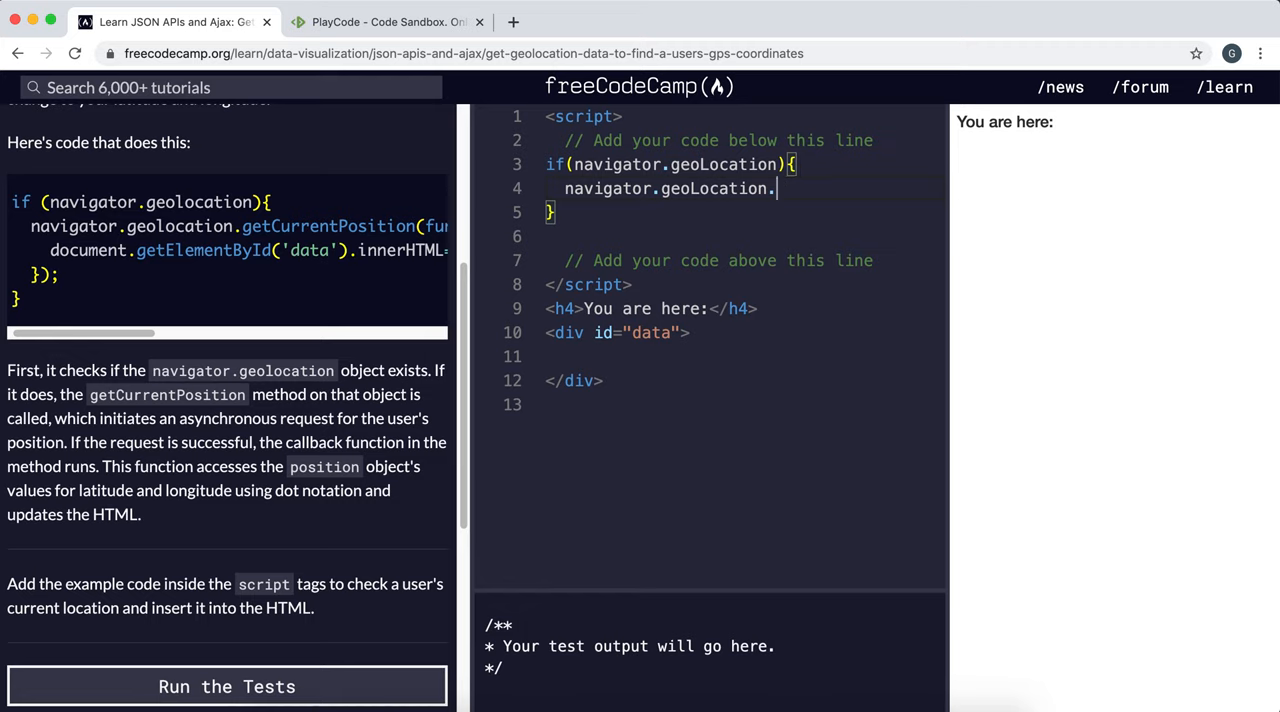
pyautogui.write('getCurrentPositoo')
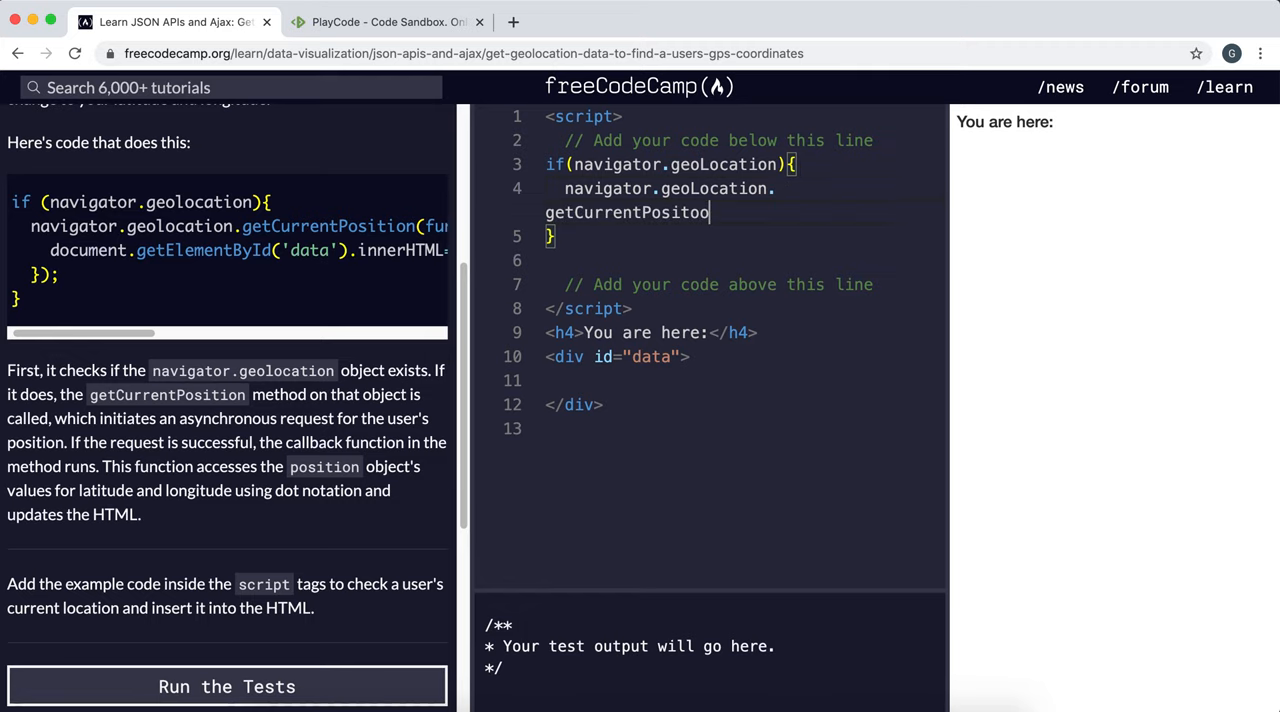
pyautogui.press('Backspace')
pyautogui.write('ion')
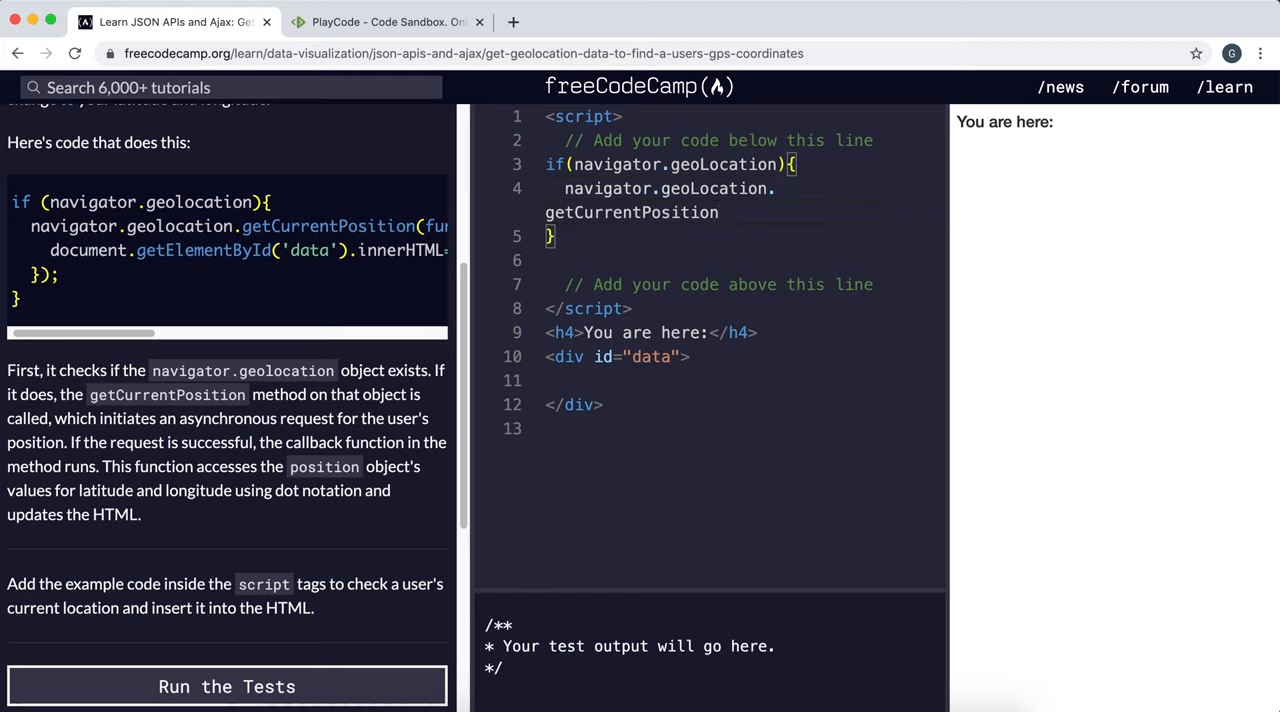
pyautogui.write('())')
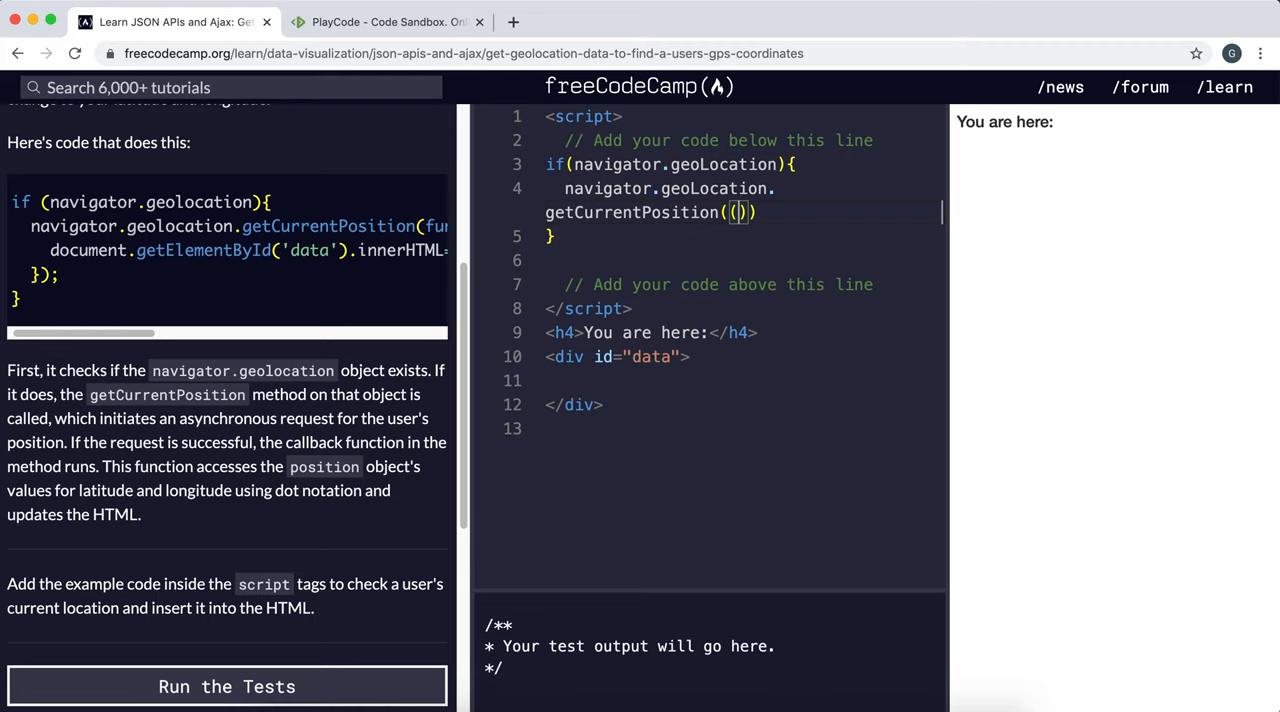
pyautogui.write('position')
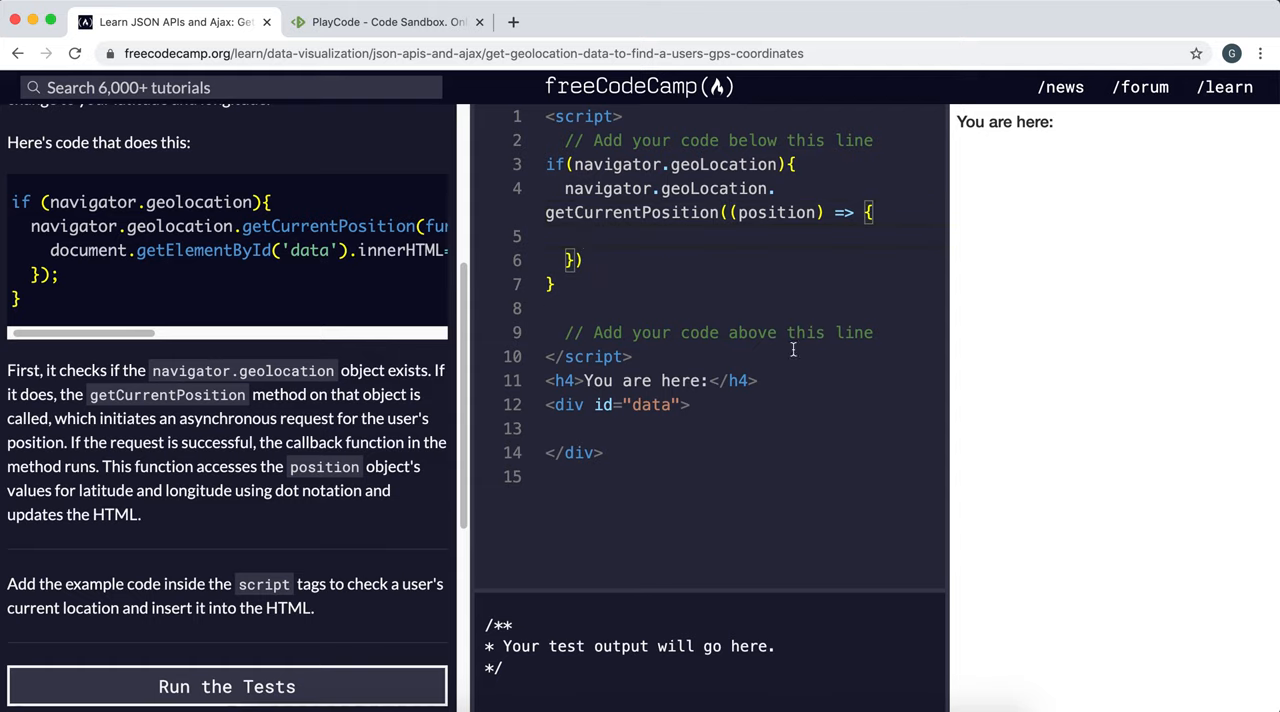
pyautogui.moveTo(390, 410)
pyautogui.write('document.getElementById(\'data\').innerHTML="latitude: " + position.coords.latitude + "<br>longitude: " + position.coords.longitude')
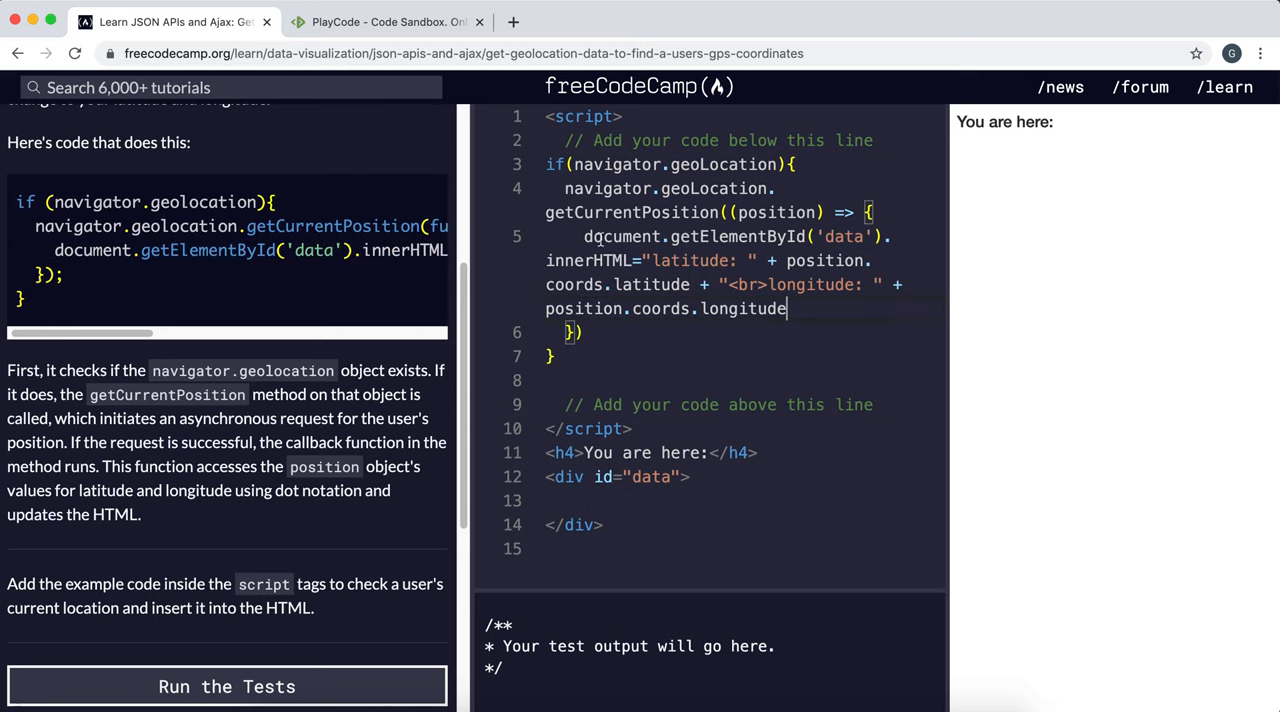
pyautogui.moveTo(950, 348)
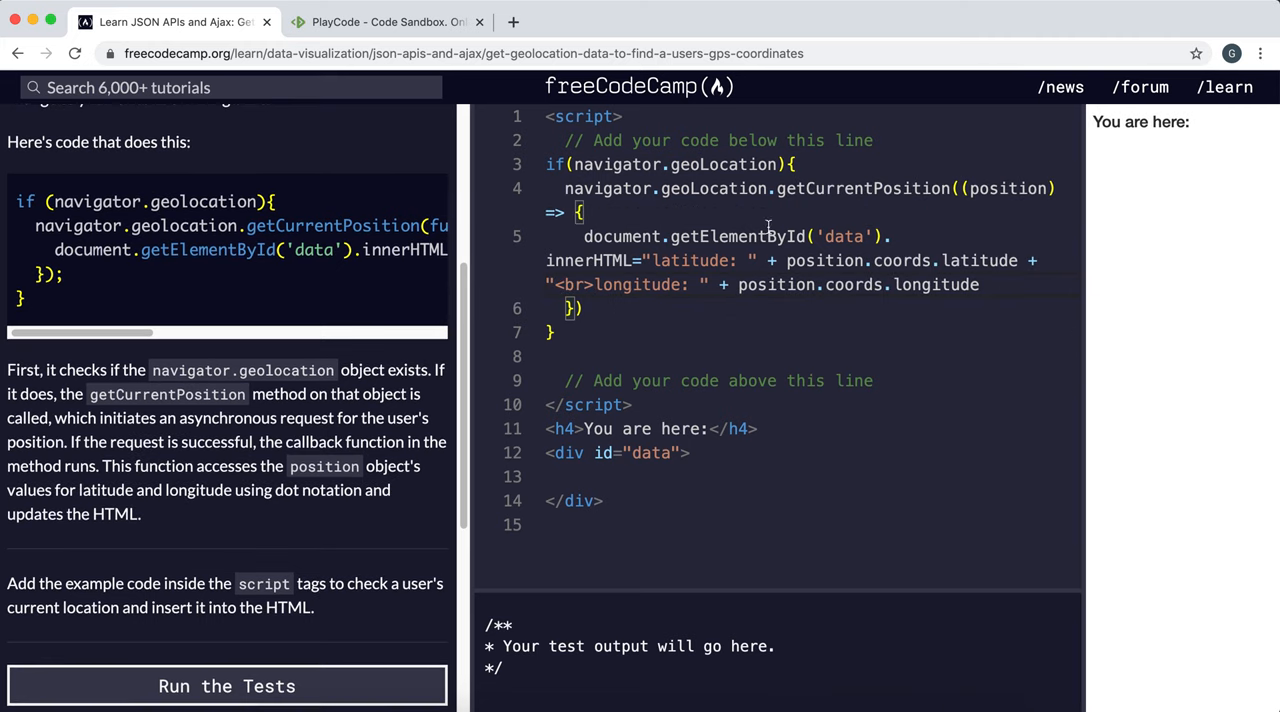
pyautogui.moveTo(844, 260)
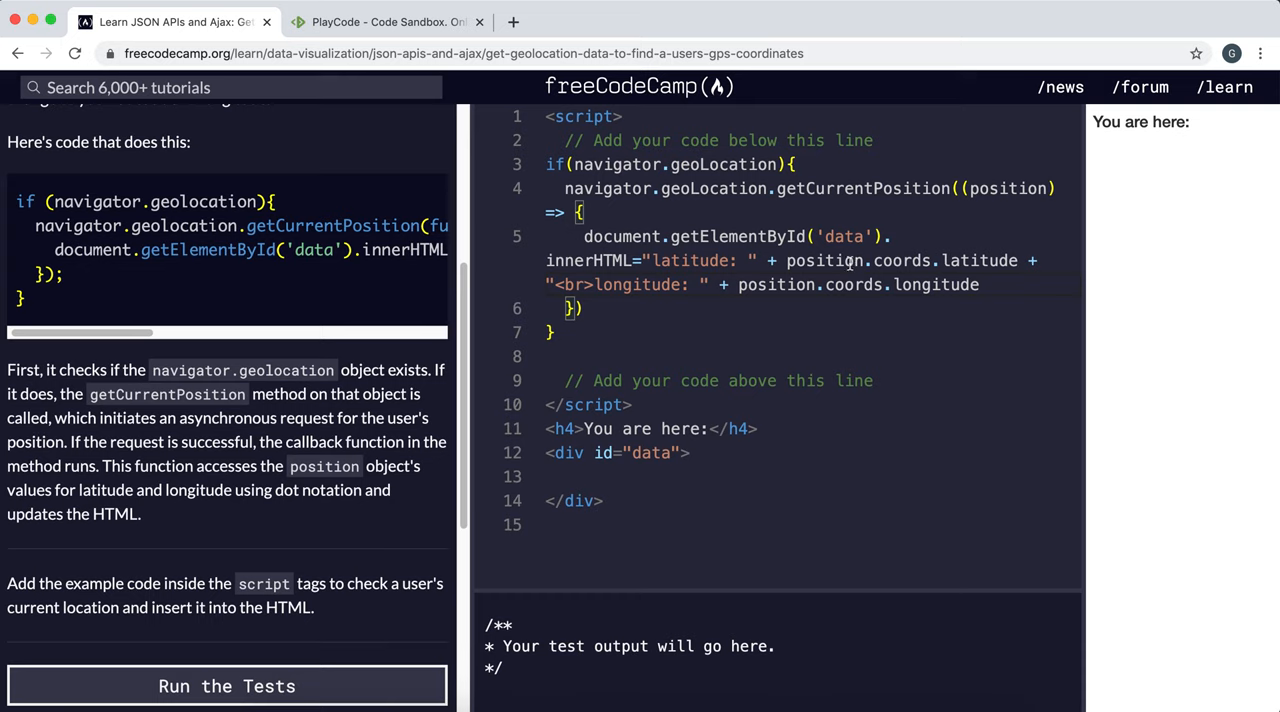
# Set the data div's innerHTML to latitude and longitude from position.coords with a line break.
pyautogui.doubleClick(900, 260)
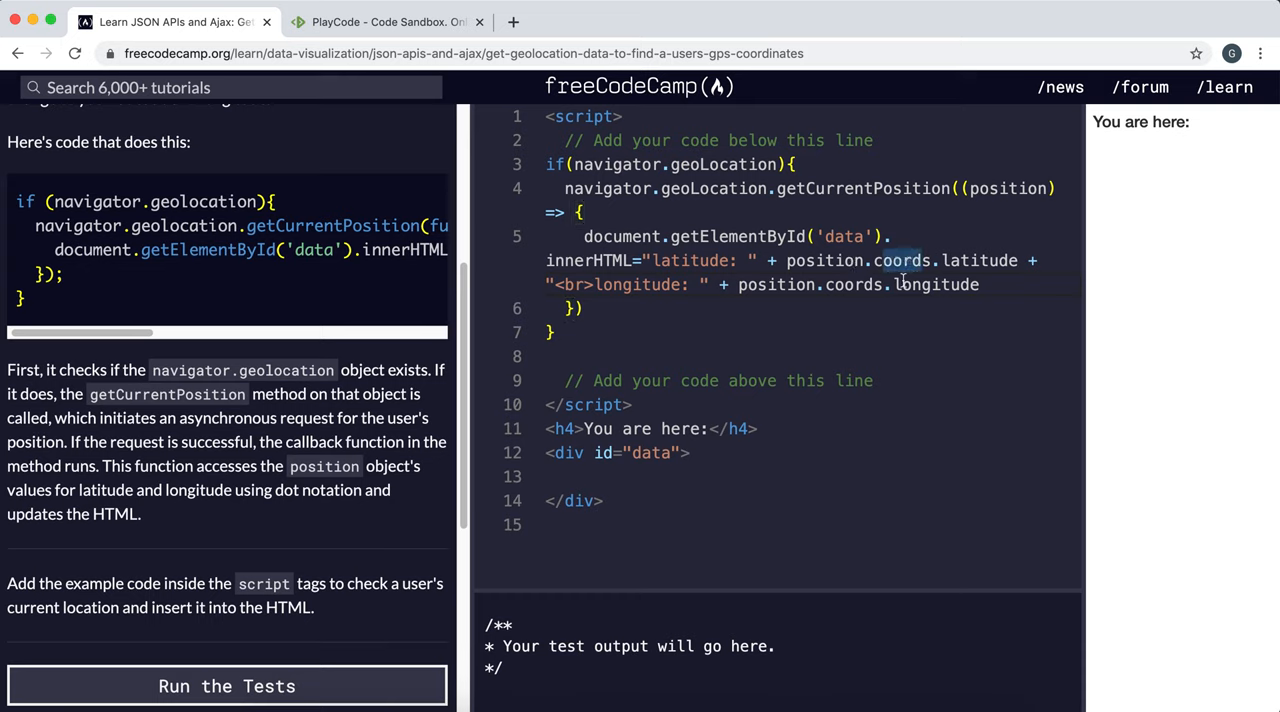
pyautogui.moveTo(816, 296)
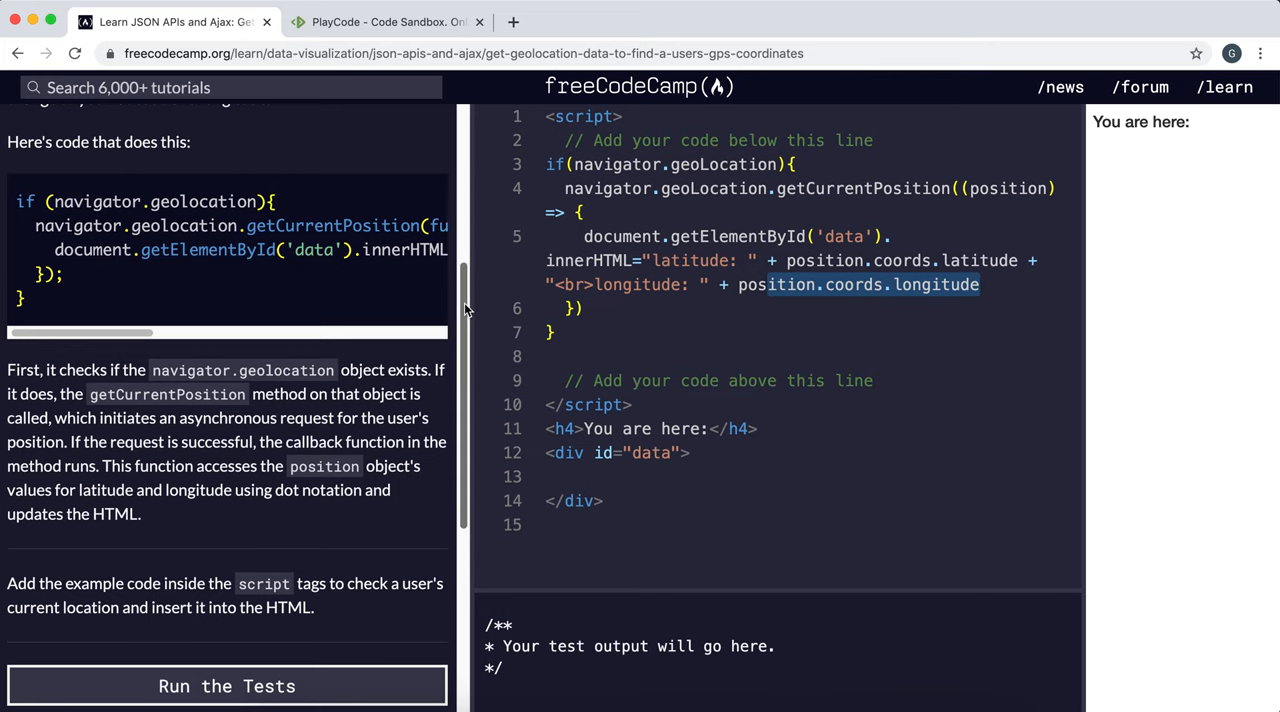
pyautogui.scroll(-3)
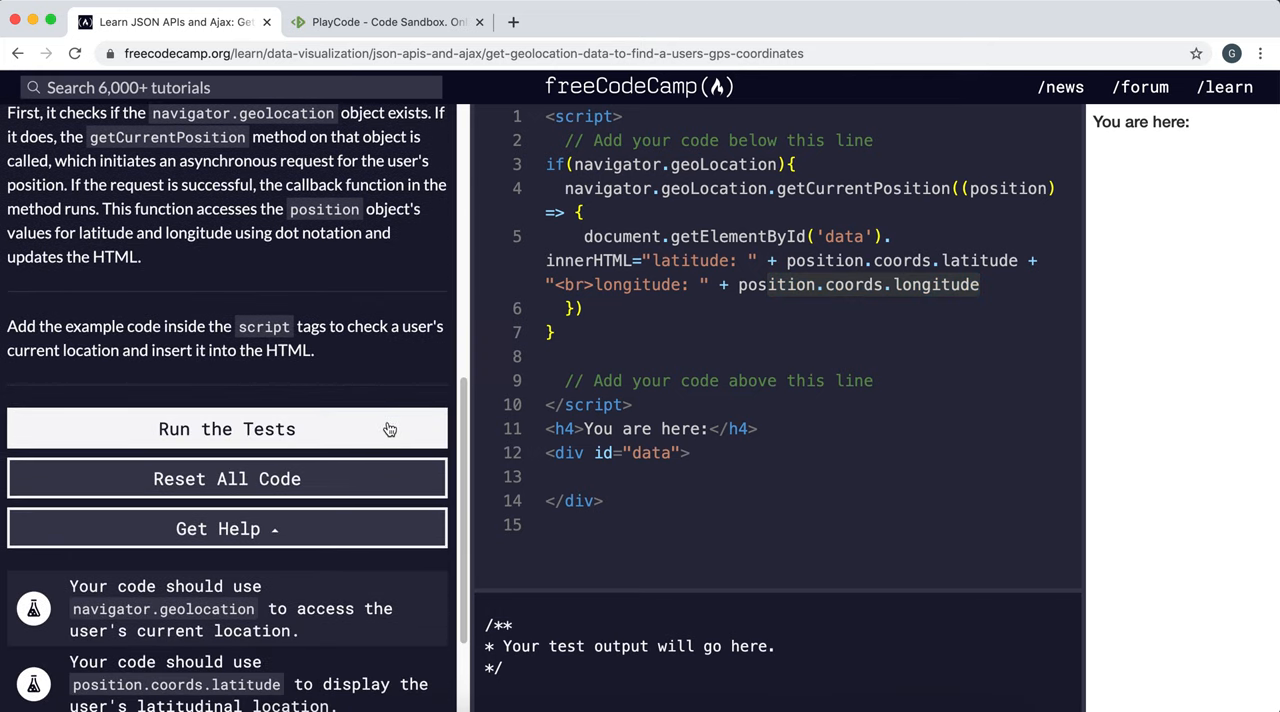
# Run the tests, fix geoLocation to geolocation, allow location access and pass the challenge.
pyautogui.click(228, 428)
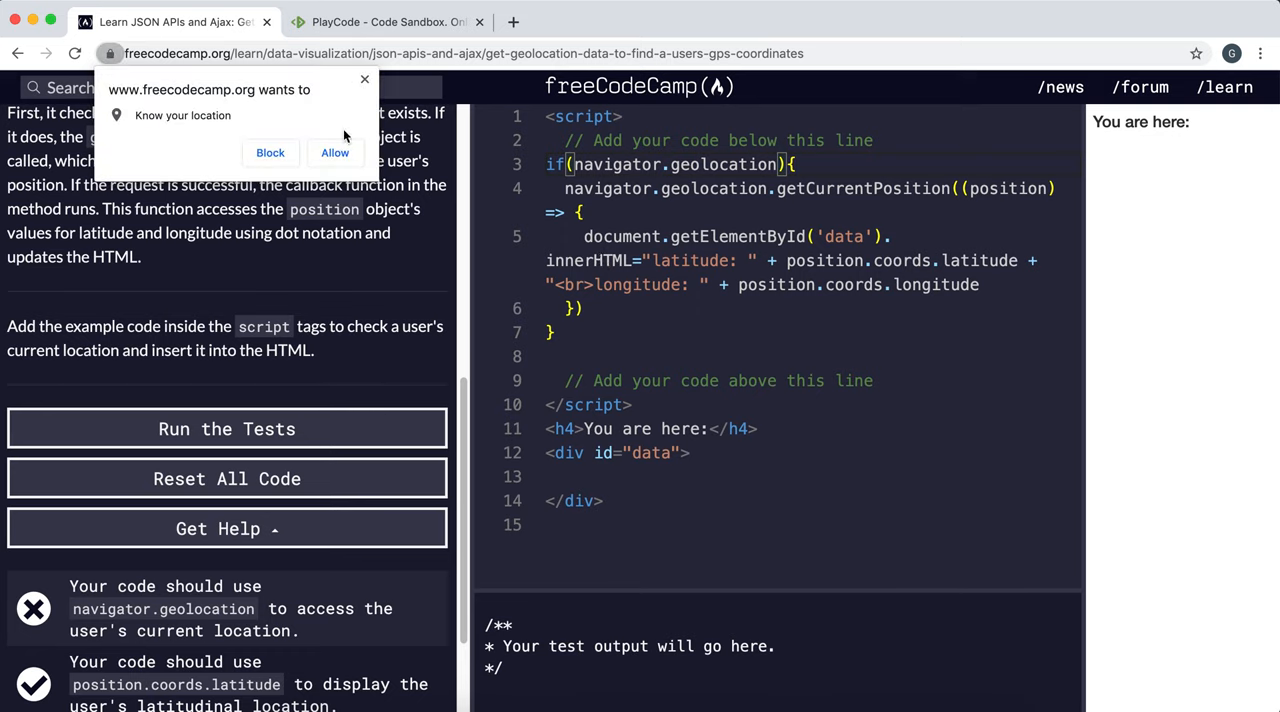
pyautogui.moveTo(228, 176)
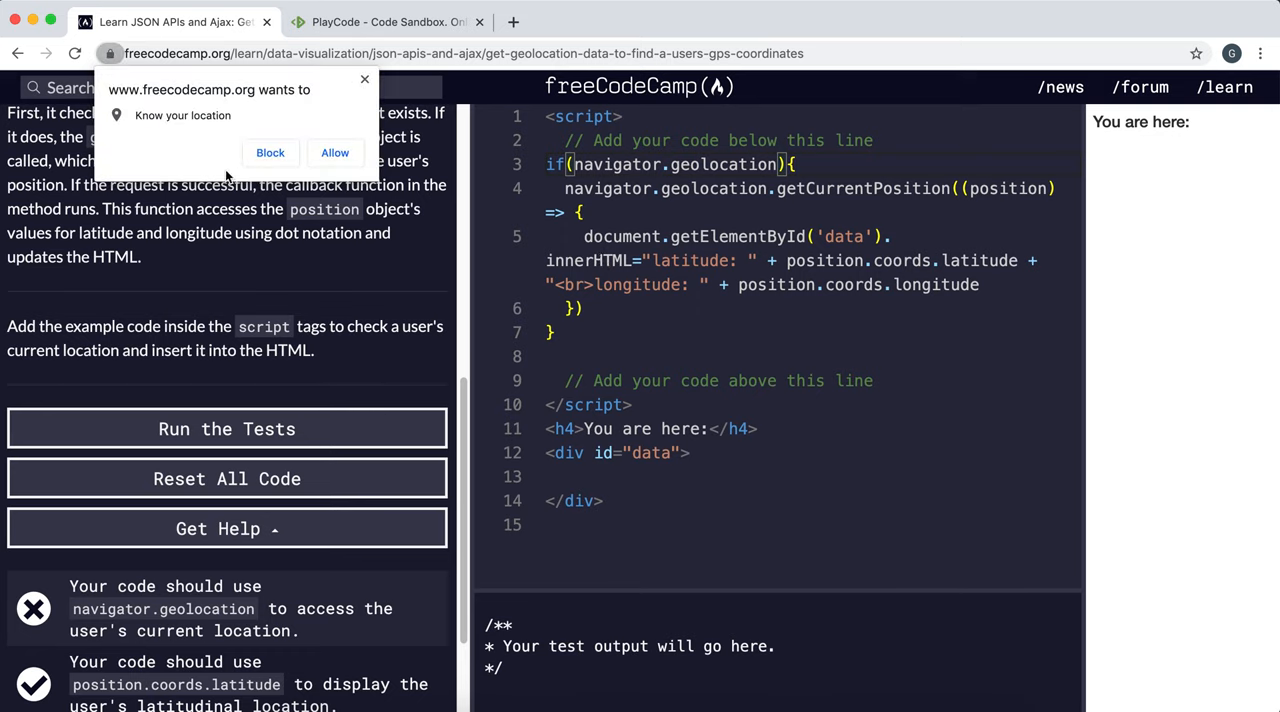
pyautogui.click(270, 152)
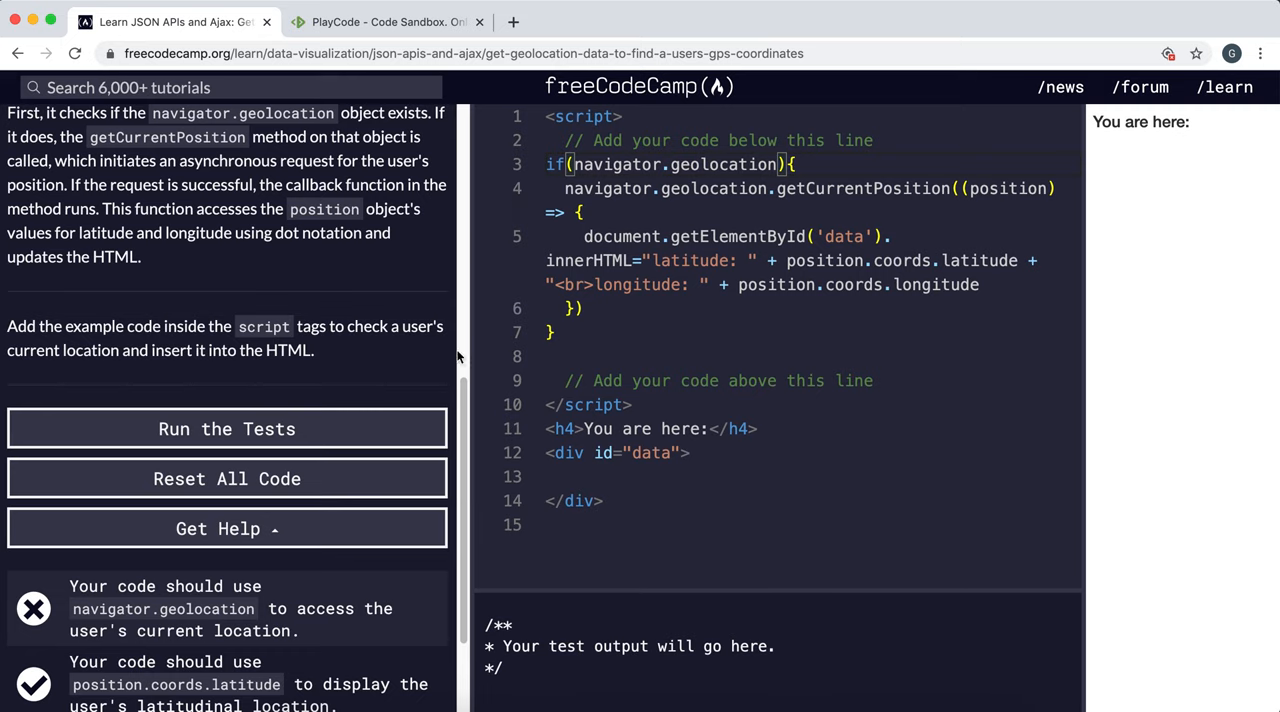
pyautogui.click(228, 428)
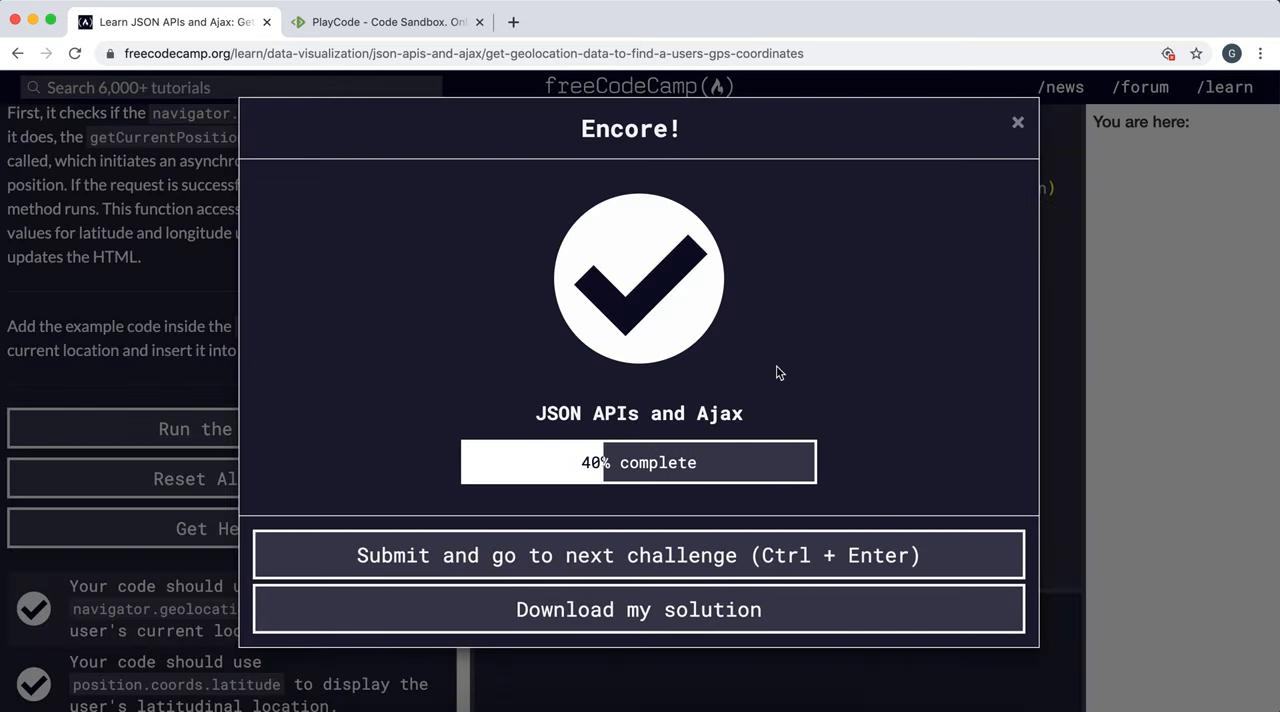